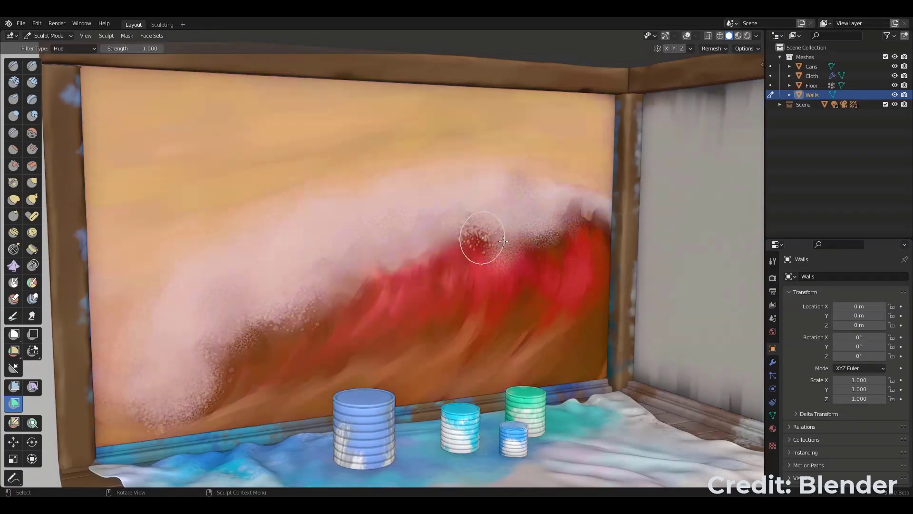
Step: Switch the Color Filter type from Hue to Saturation for the wall painting
click(72, 48)
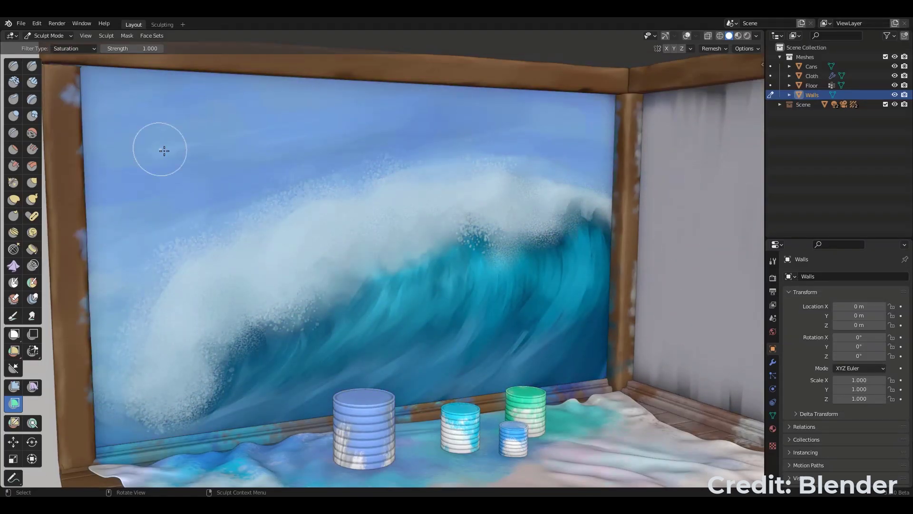
click(73, 48)
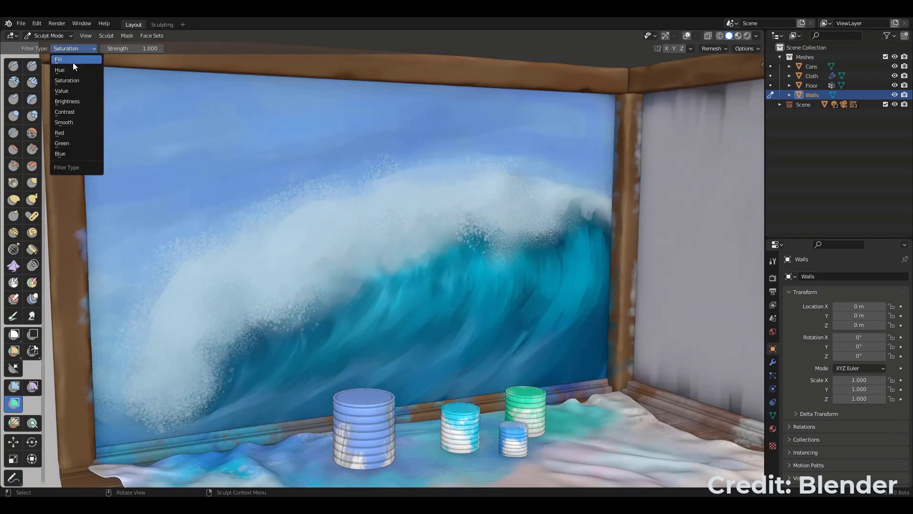
click(67, 101)
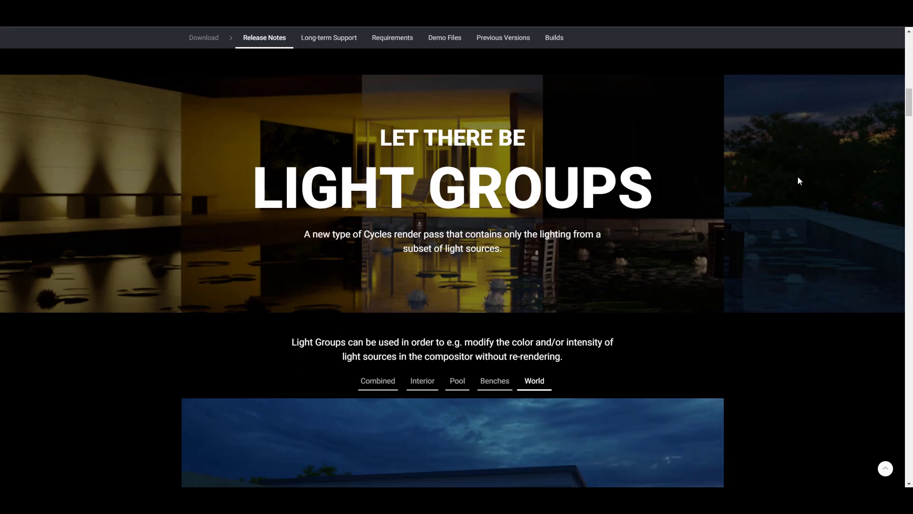
scroll(down, 3)
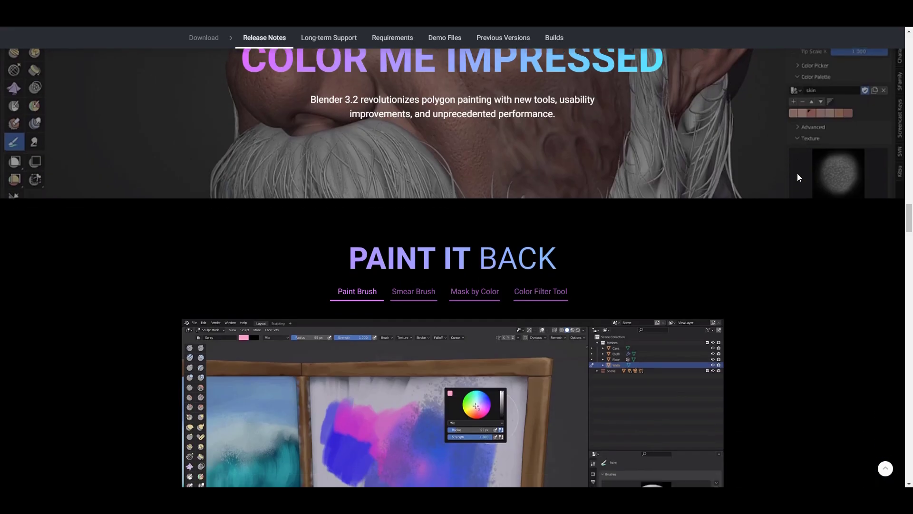
scroll(up, 3)
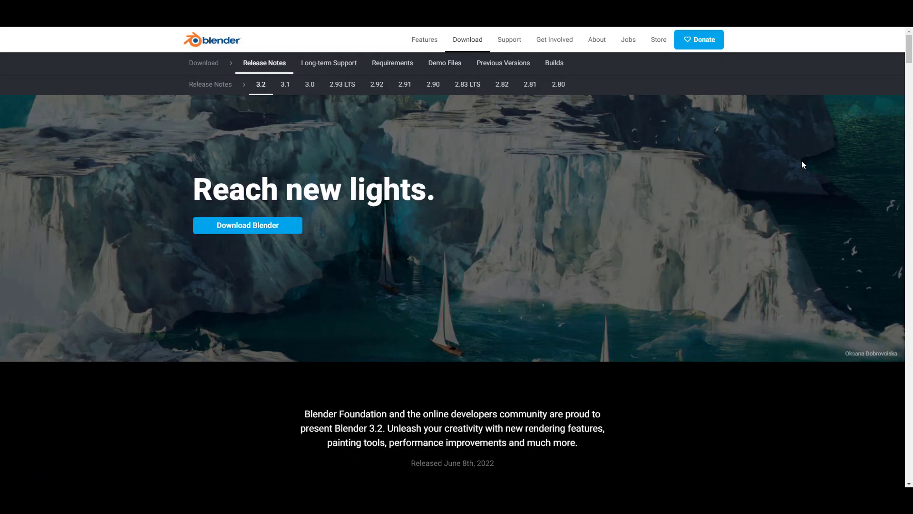
scroll(down, 3)
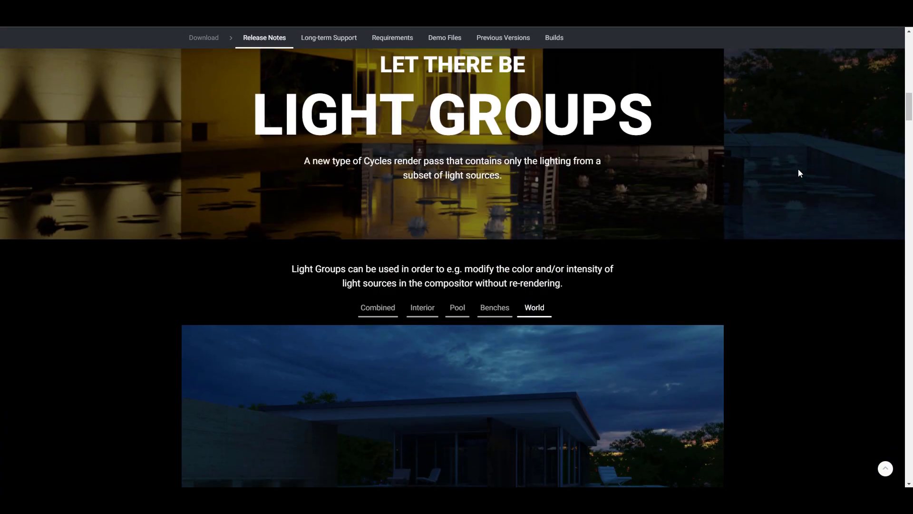
scroll(down, 3)
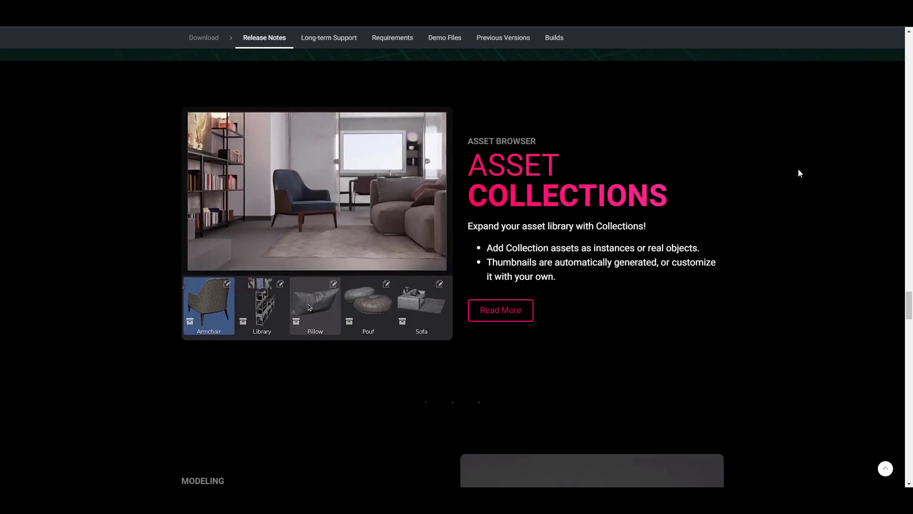
scroll(down, 3)
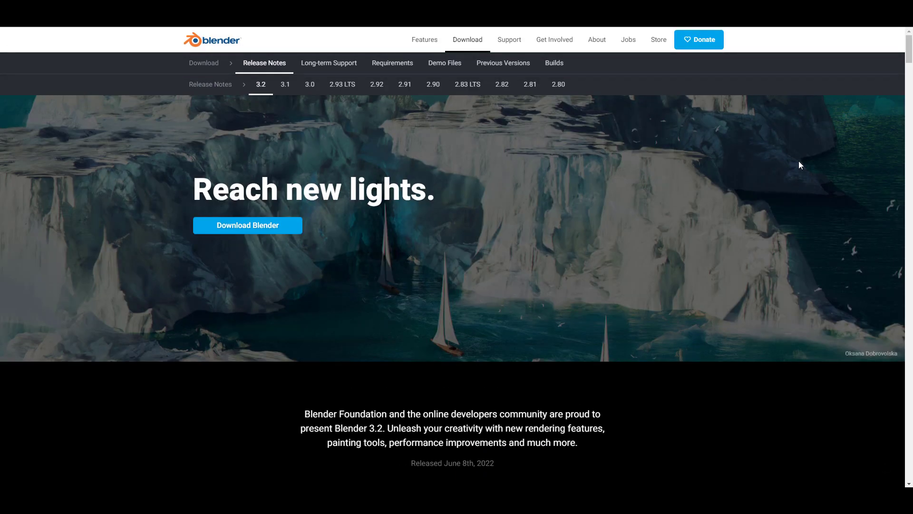
mouse_move(755, 201)
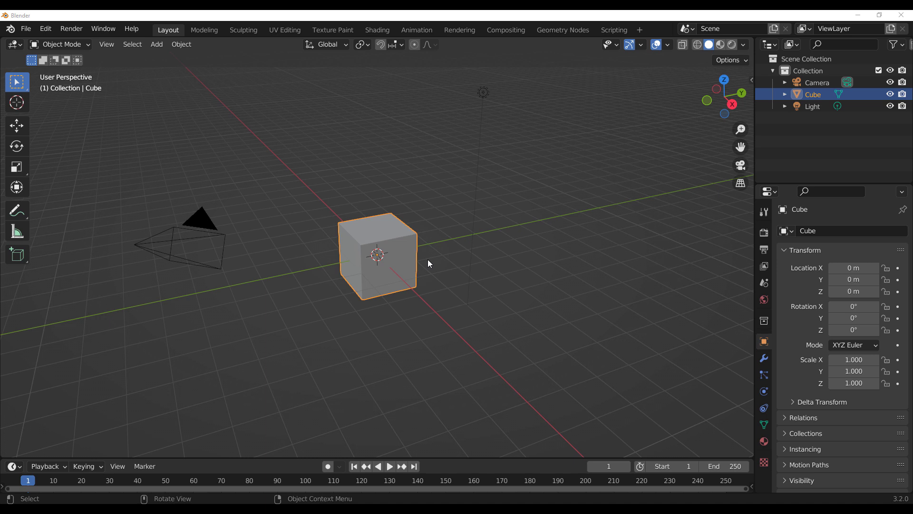
mouse_move(86, 102)
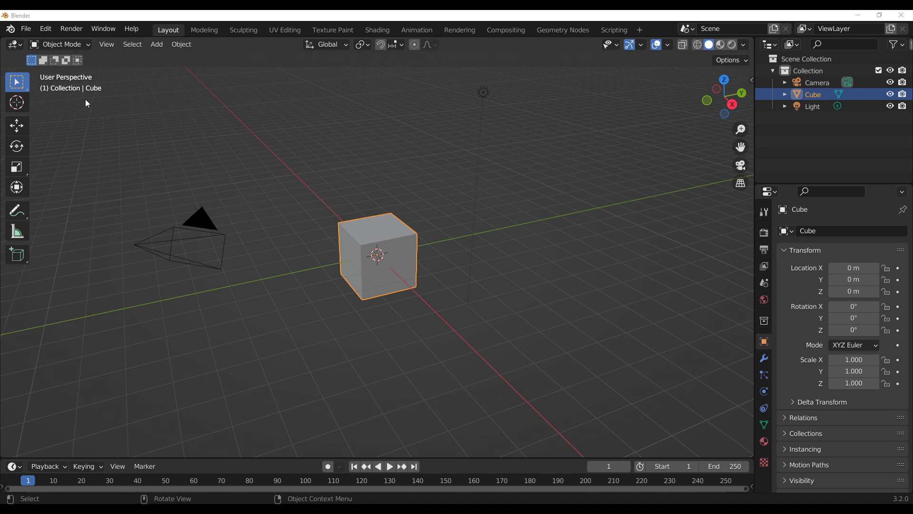
Step: Bring up the File > Open browser showing cat.blend in the source folder
click(26, 27)
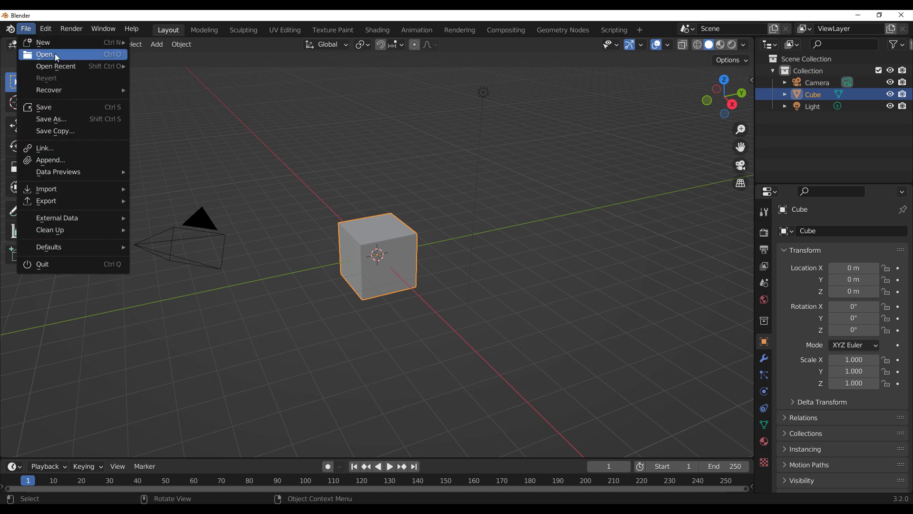
click(45, 55)
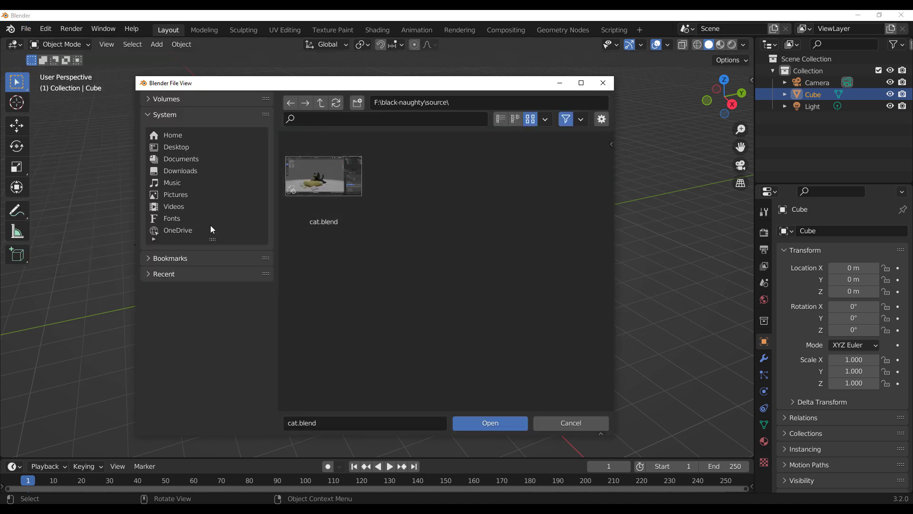
mouse_move(342, 290)
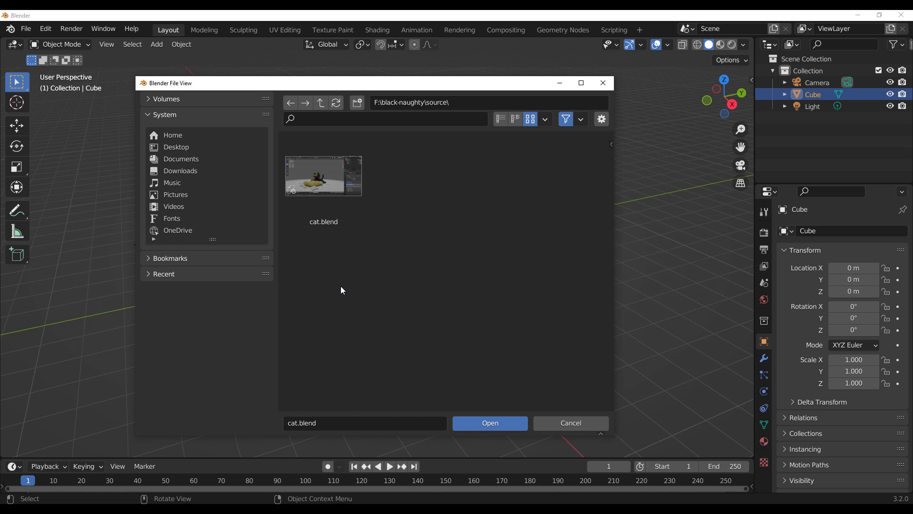
mouse_move(309, 280)
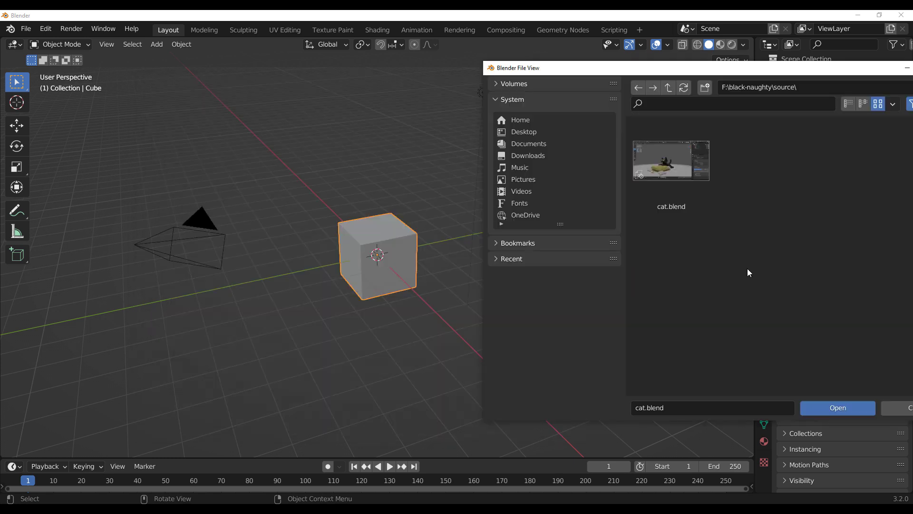
mouse_move(758, 284)
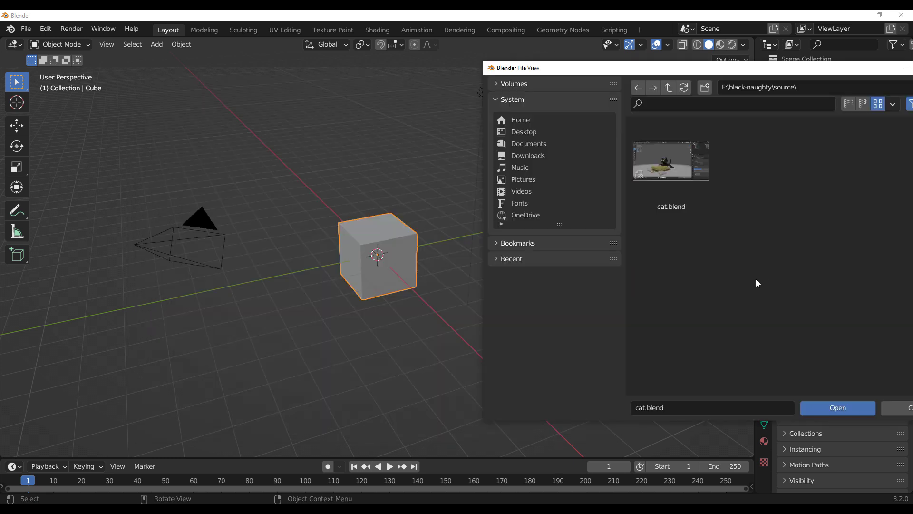
mouse_move(297, 220)
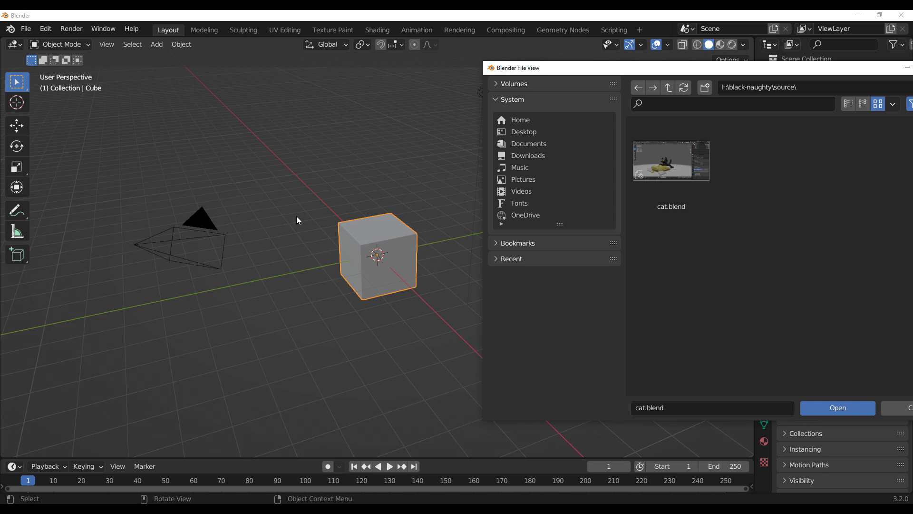
mouse_move(776, 313)
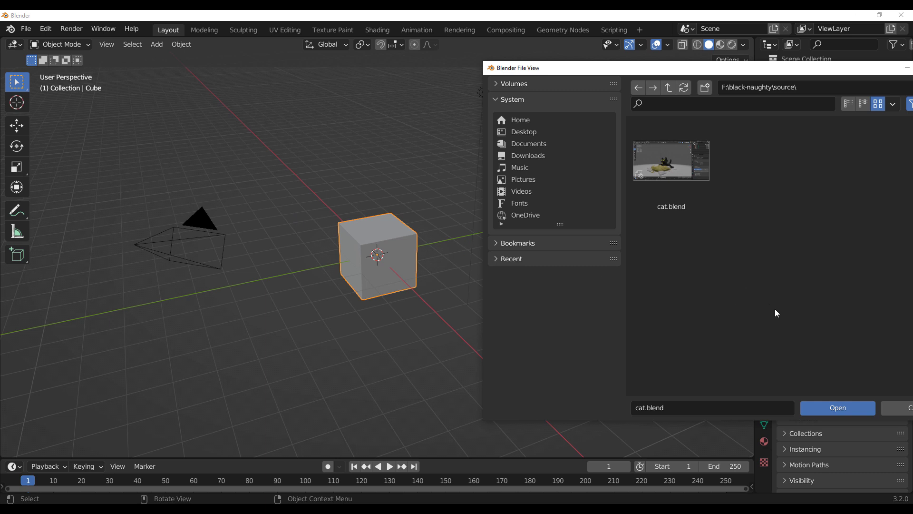
mouse_move(555, 338)
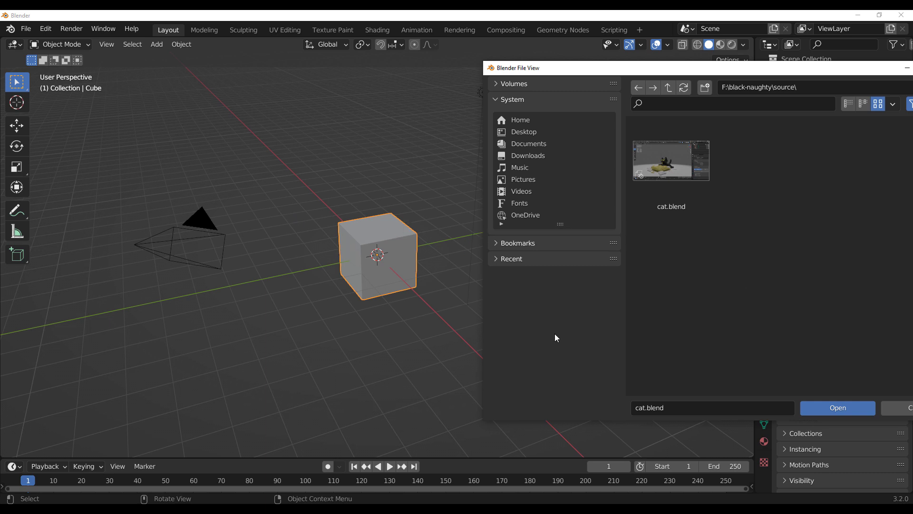
mouse_move(732, 278)
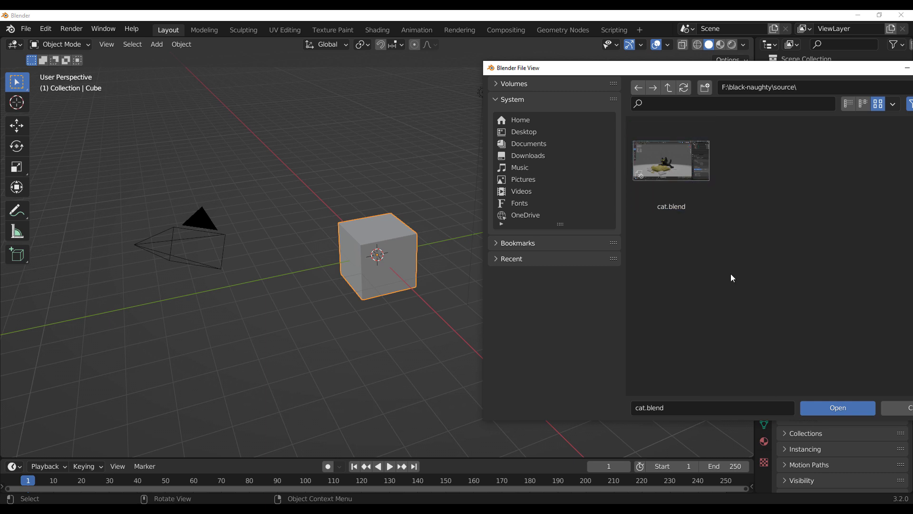
Step: Load cat.blend, switch to Rendered shading and show the material asset library beside it
click(670, 159)
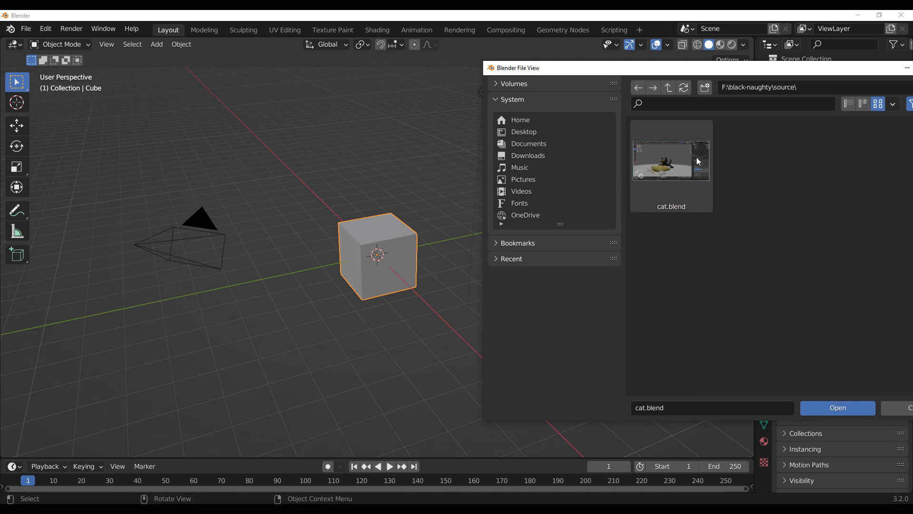
click(837, 408)
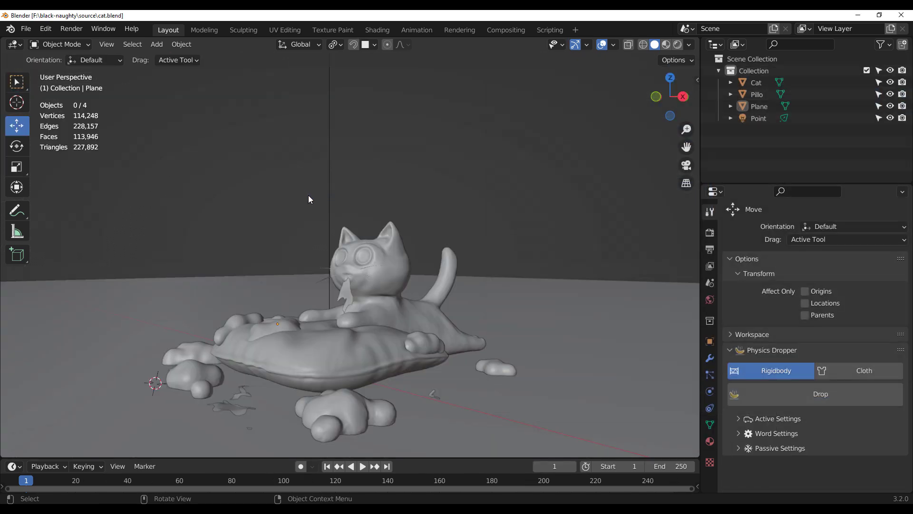
key(z)
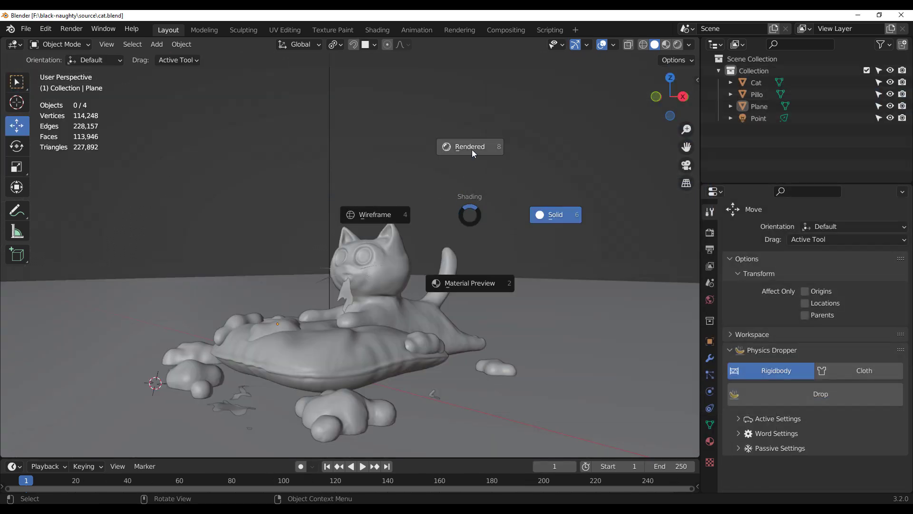
click(469, 146)
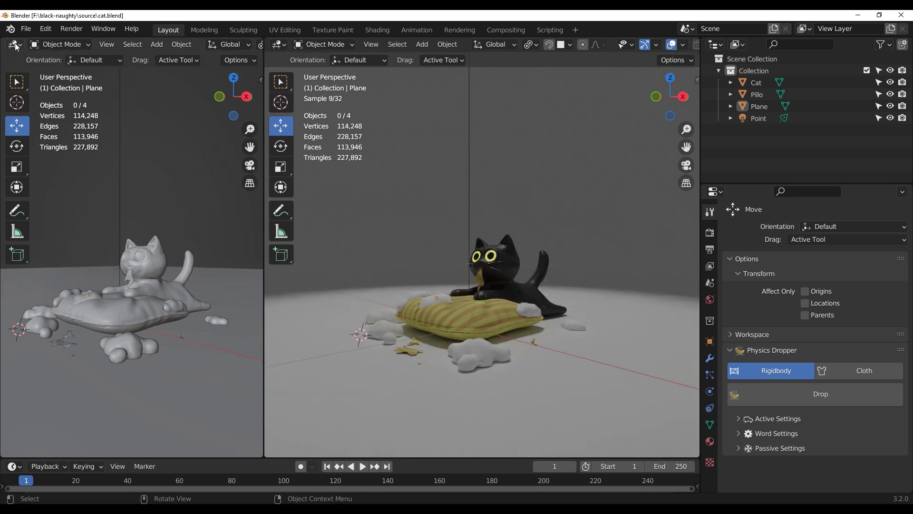
click(13, 45)
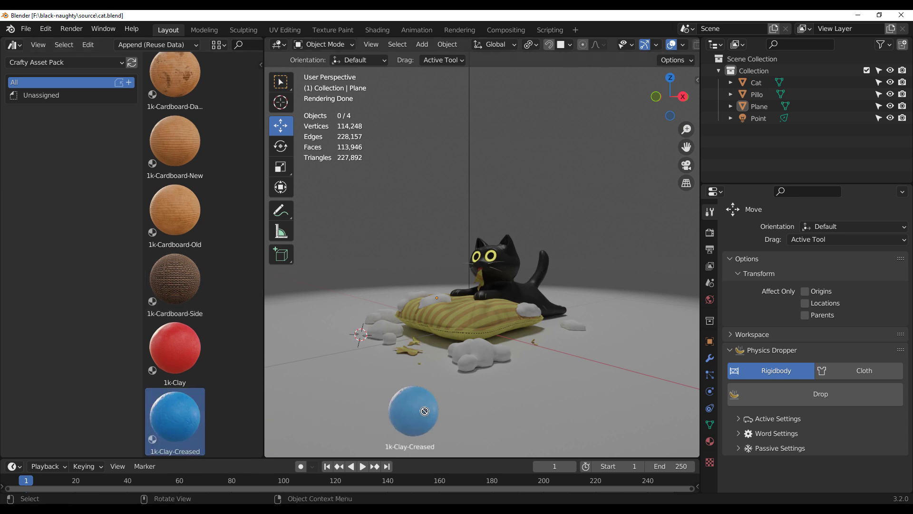
Step: Try clay materials from the Crafty Asset Pack on the floor, then settle on a fabric material
drag(412, 412, 486, 415)
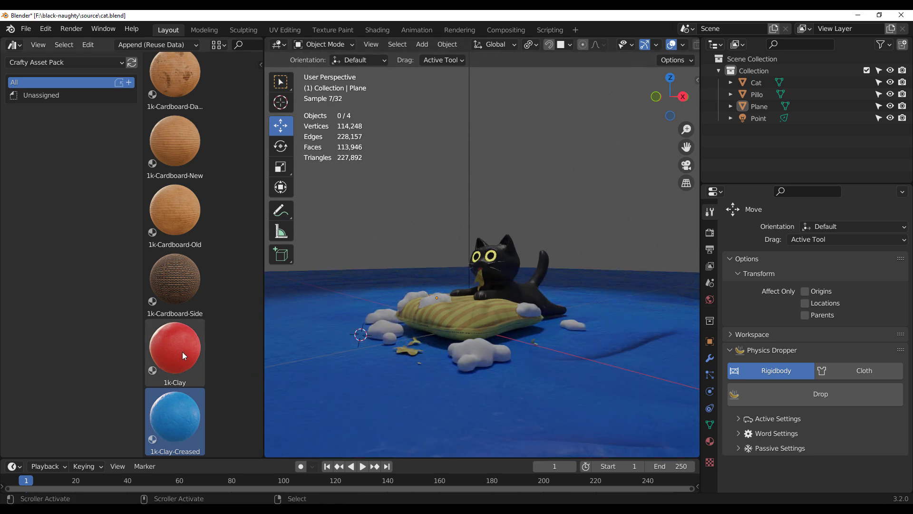
click(174, 352)
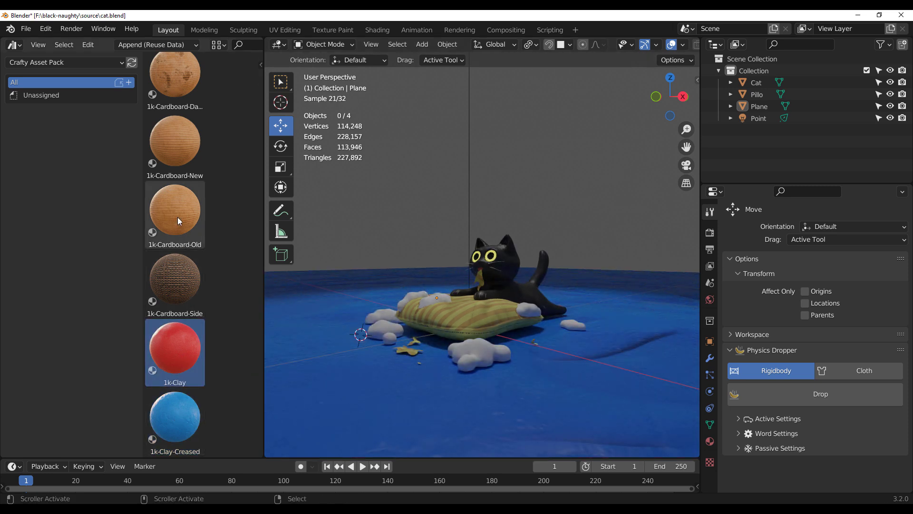
click(174, 208)
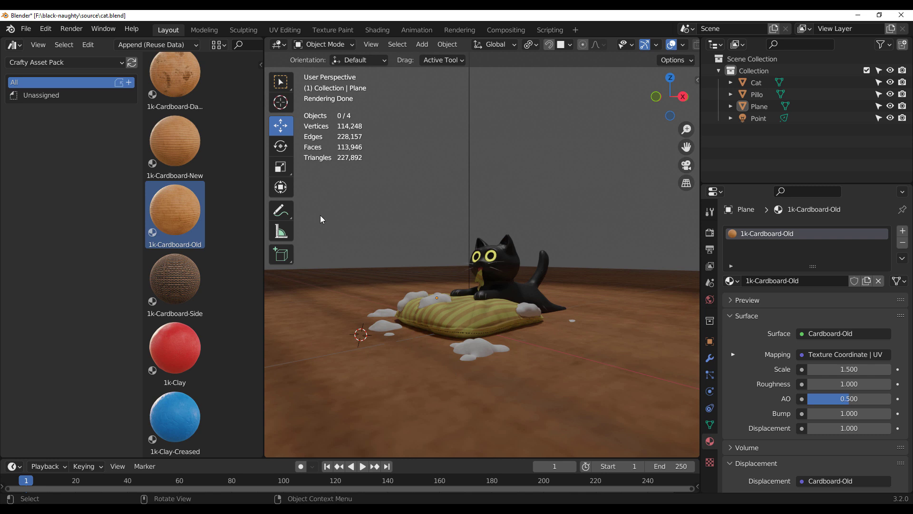
scroll(down, 3)
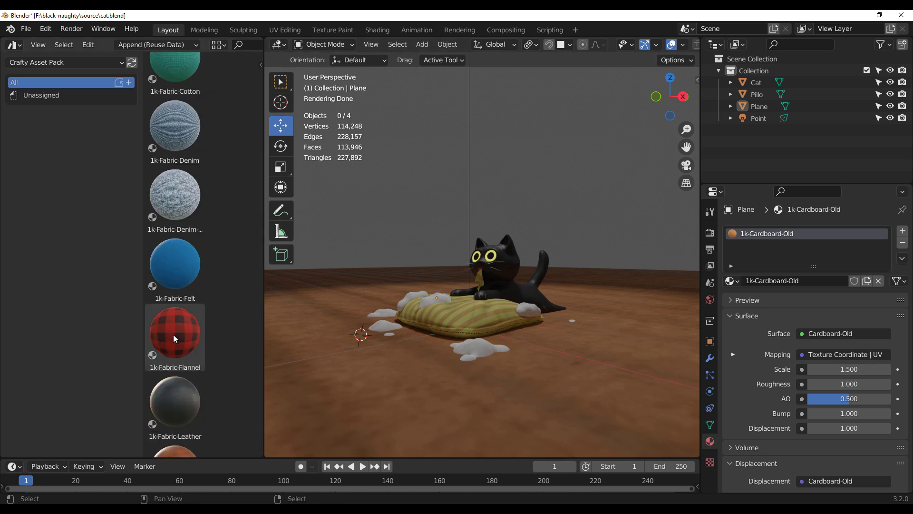
double_click(174, 333)
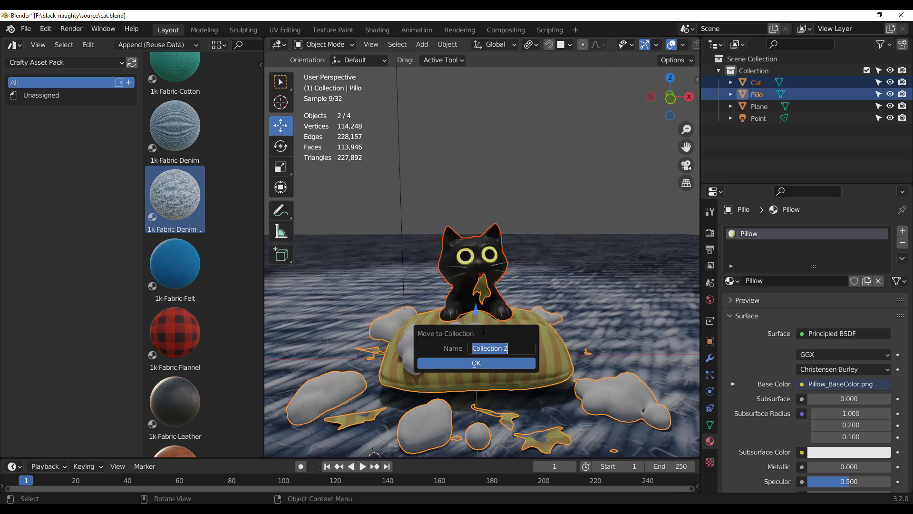
Step: Move the cat and pillow into a new 'cat' collection, mark it as an asset and show Current File assets
text(cat)
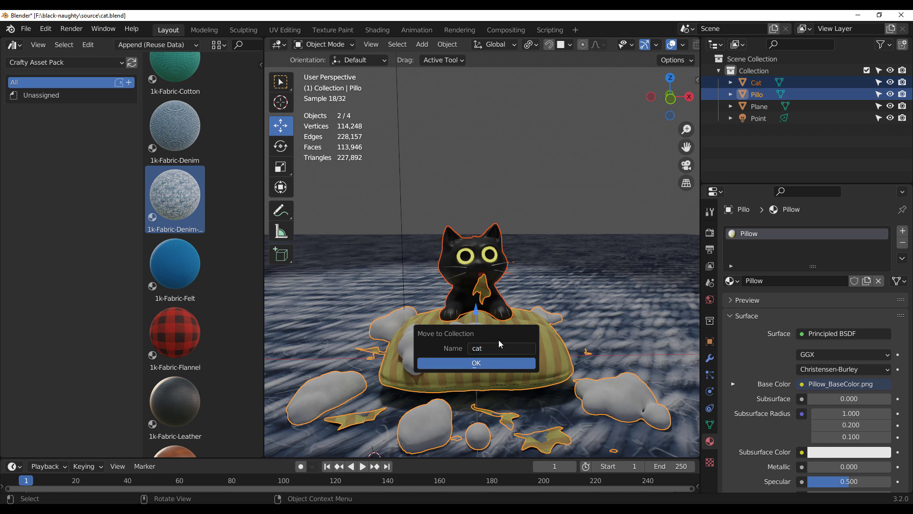
click(475, 363)
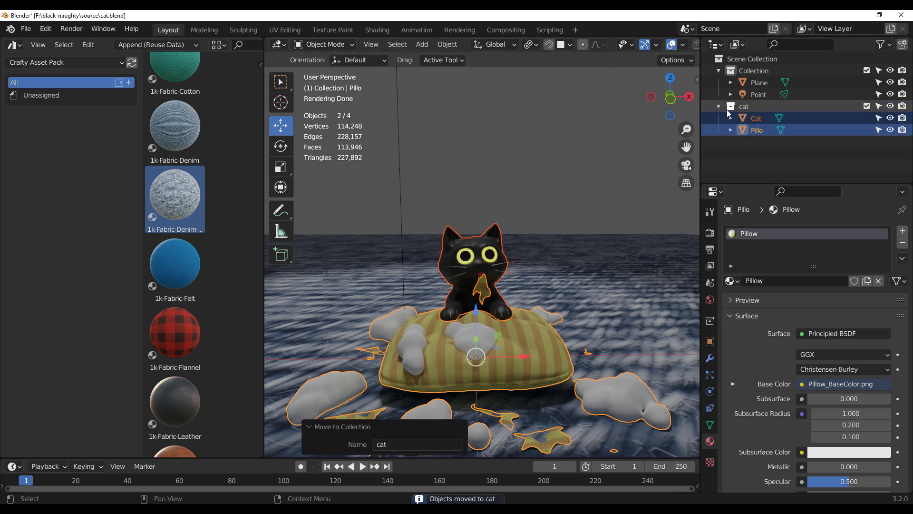
right_click(744, 106)
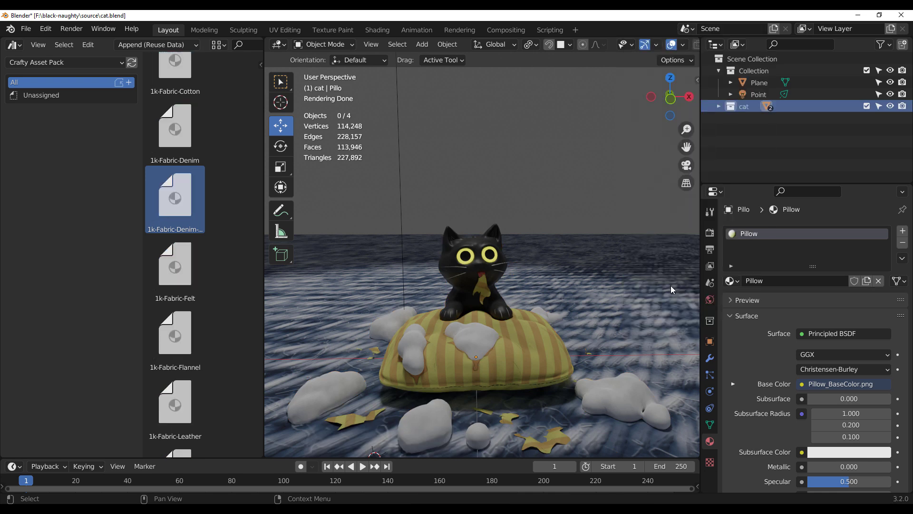
click(64, 63)
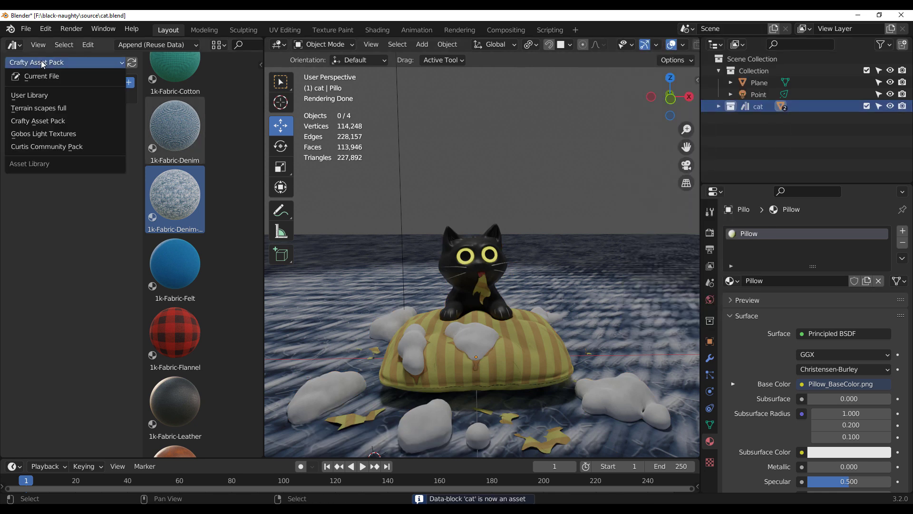
click(41, 77)
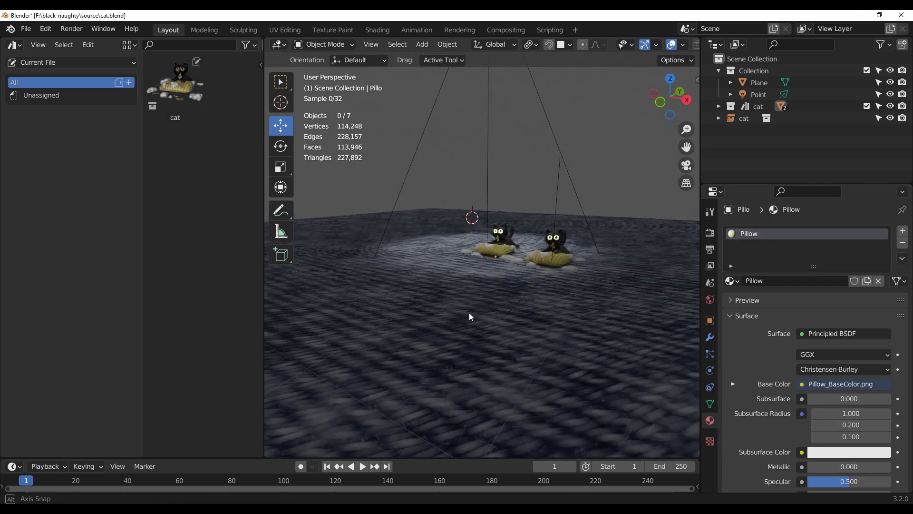
Step: Add a Bezier curve, then browse the Surface types to add a surface curve
click(421, 44)
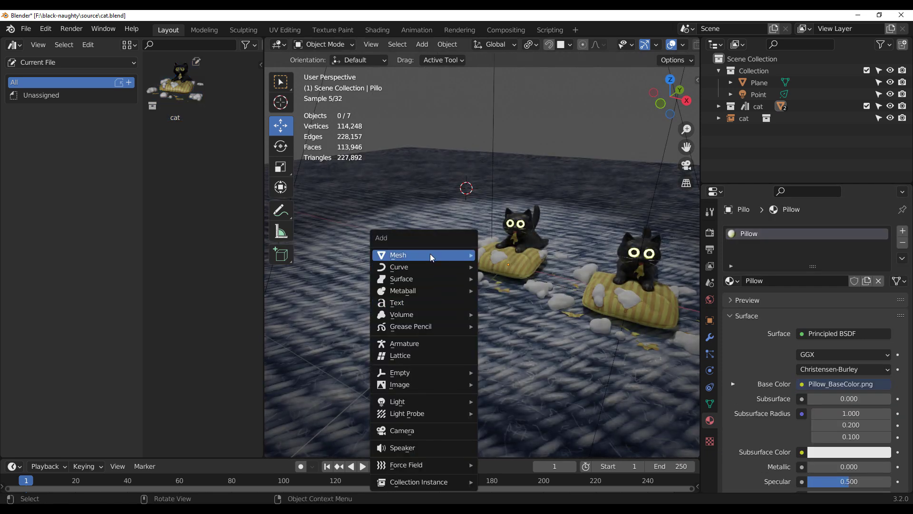
mouse_move(400, 266)
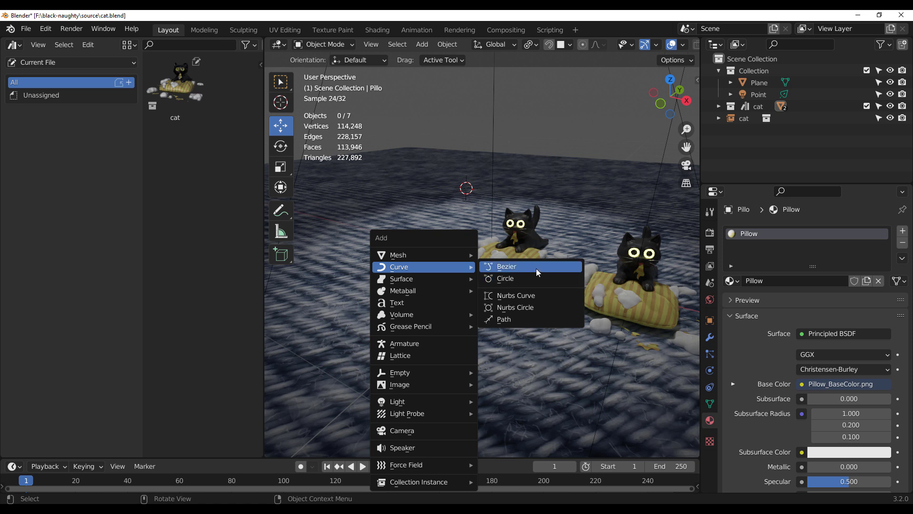
click(506, 266)
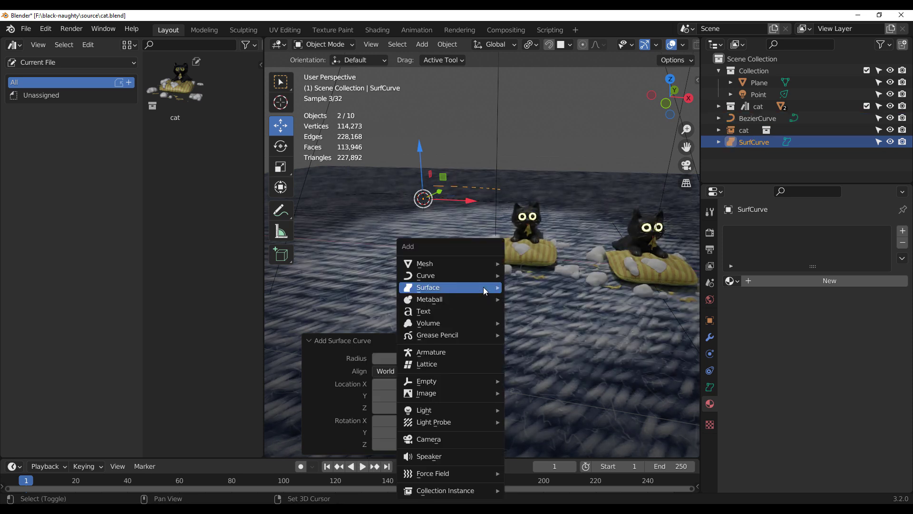
click(424, 310)
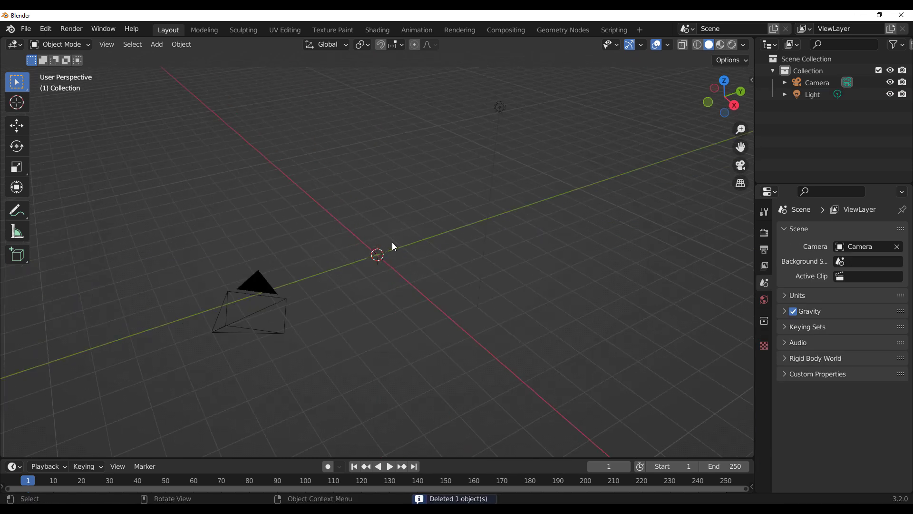
Step: Add a Bezier curve to the empty scene and enter Edit Mode on it
click(156, 45)
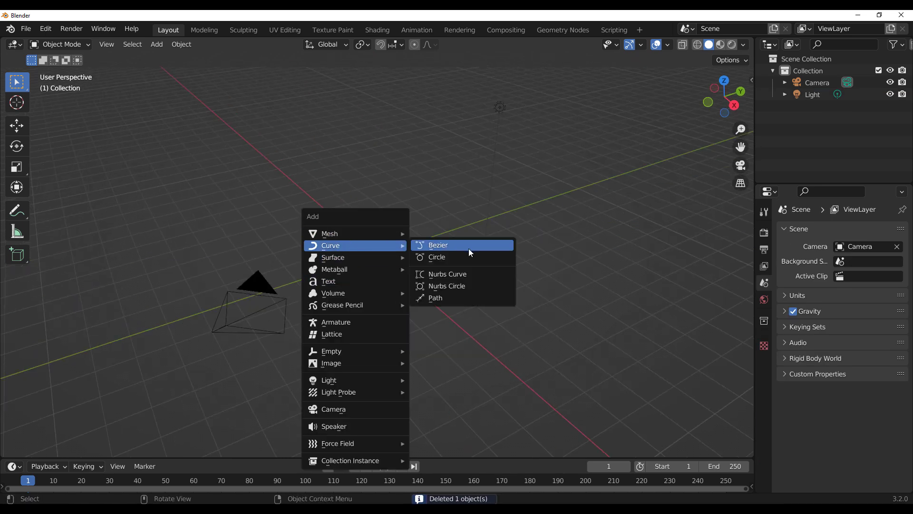
click(438, 244)
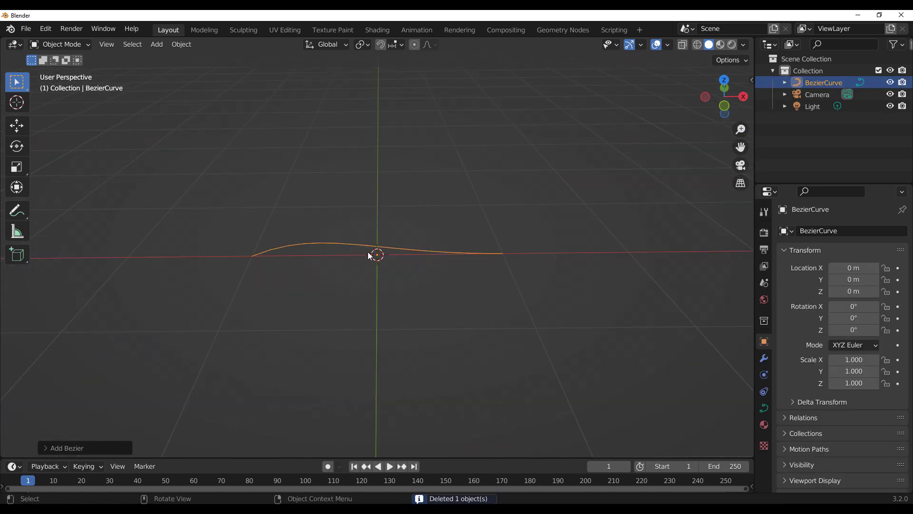
key(Tab)
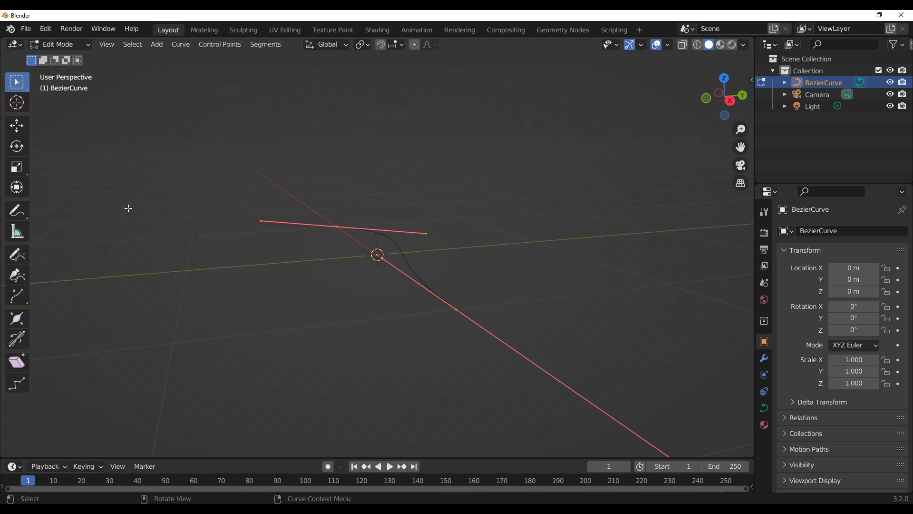
mouse_move(17, 275)
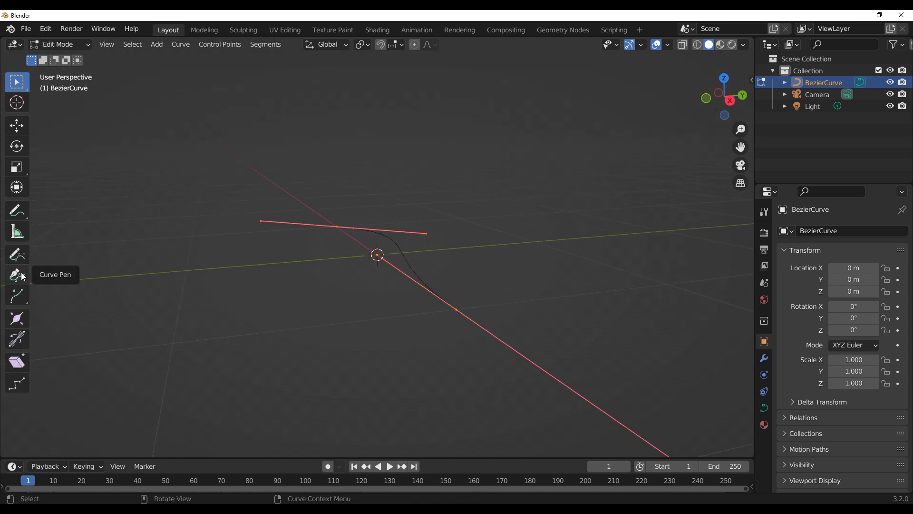
Step: Extend the curve with the Curve Pen into a longer multi-point path
click(17, 274)
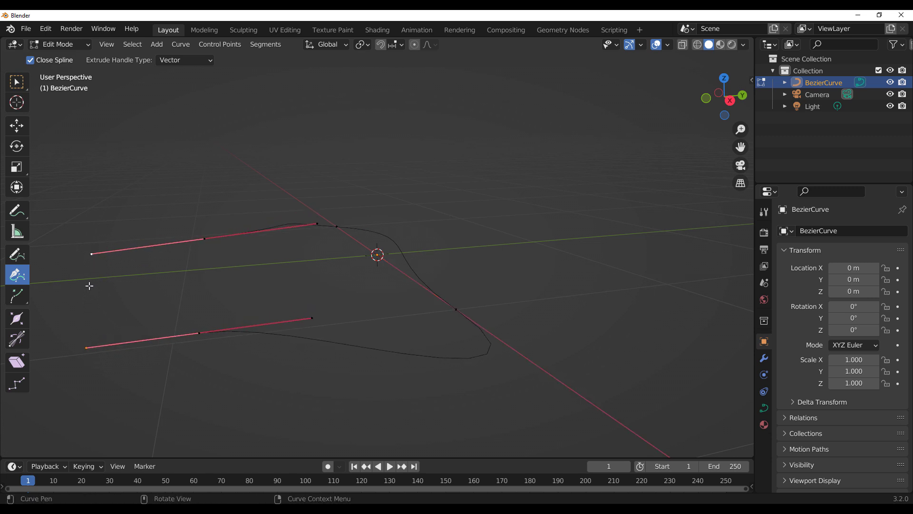
click(17, 125)
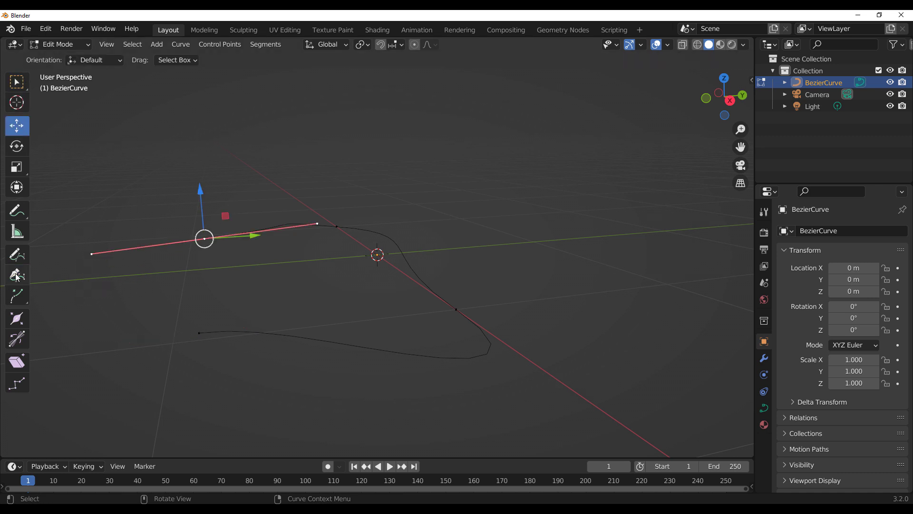
click(17, 274)
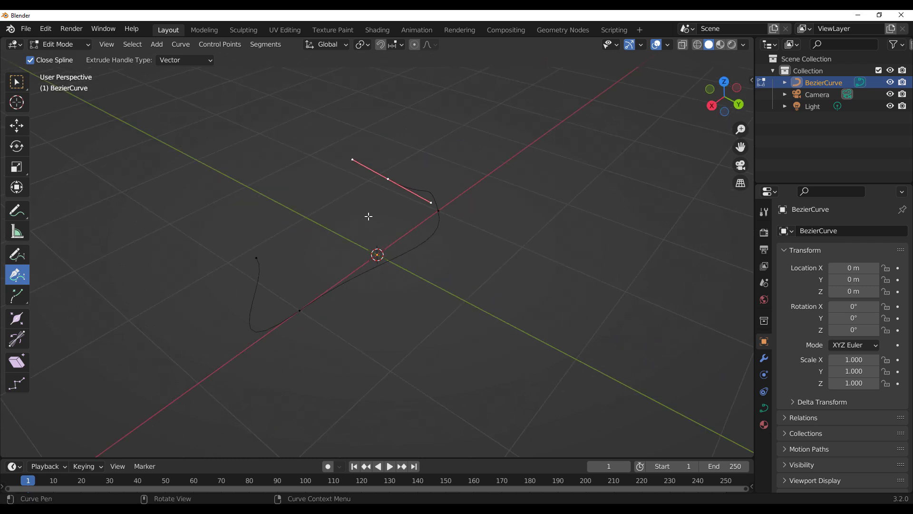
mouse_move(444, 142)
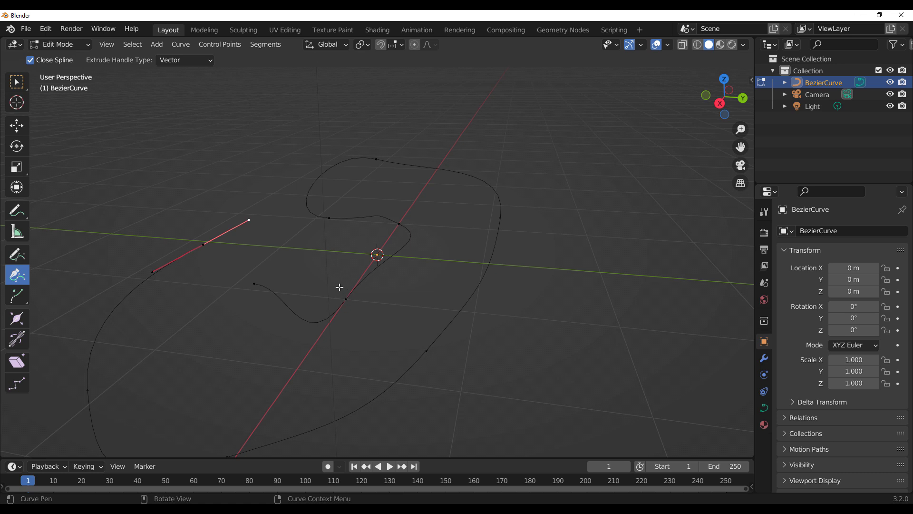
mouse_move(345, 299)
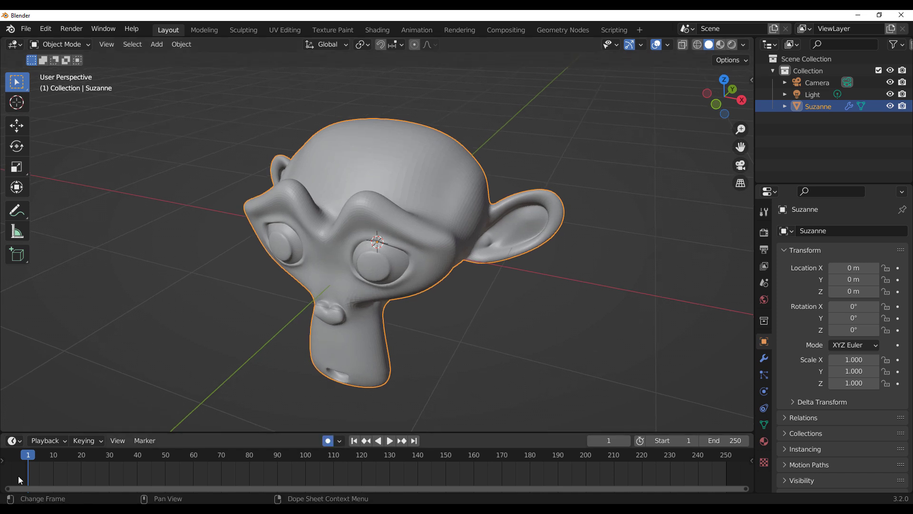
Step: Keyframe Suzanne to the right at frame 110, then high to the far left at a later frame
key(i)
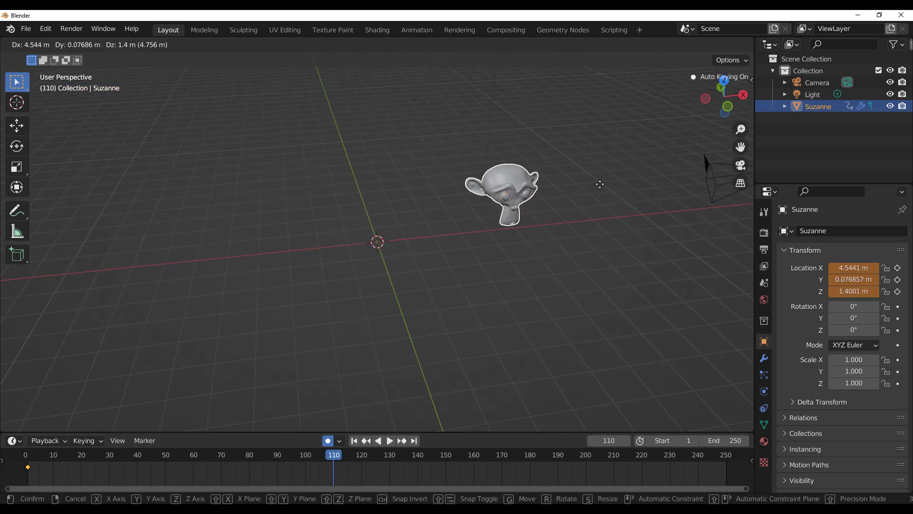
click(632, 175)
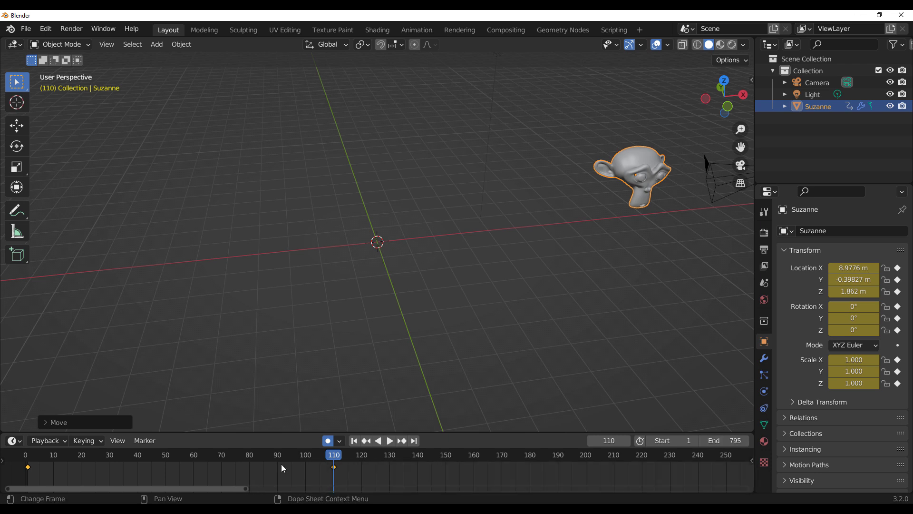
click(389, 441)
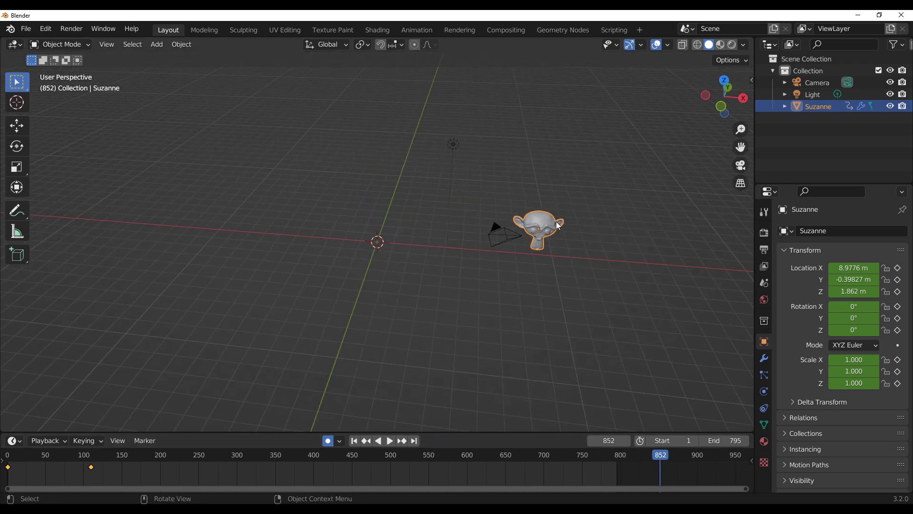
drag(541, 224, 198, 123)
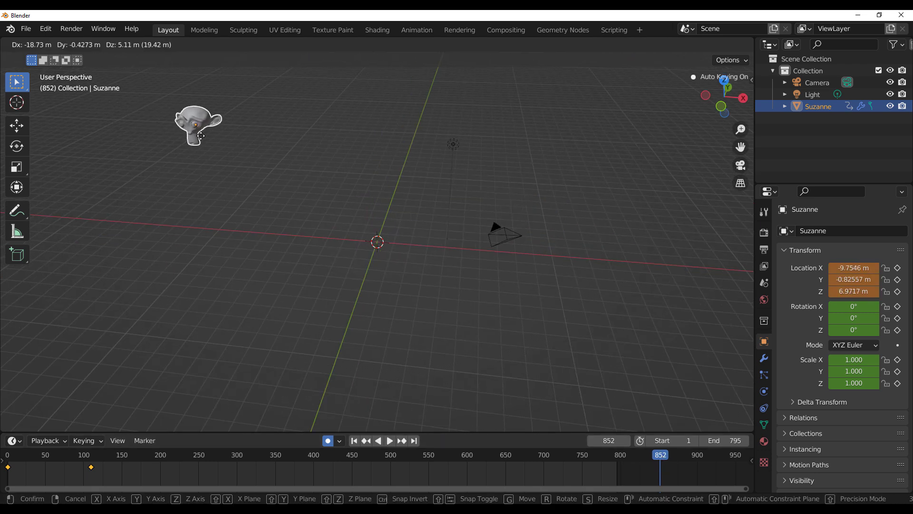
click(279, 307)
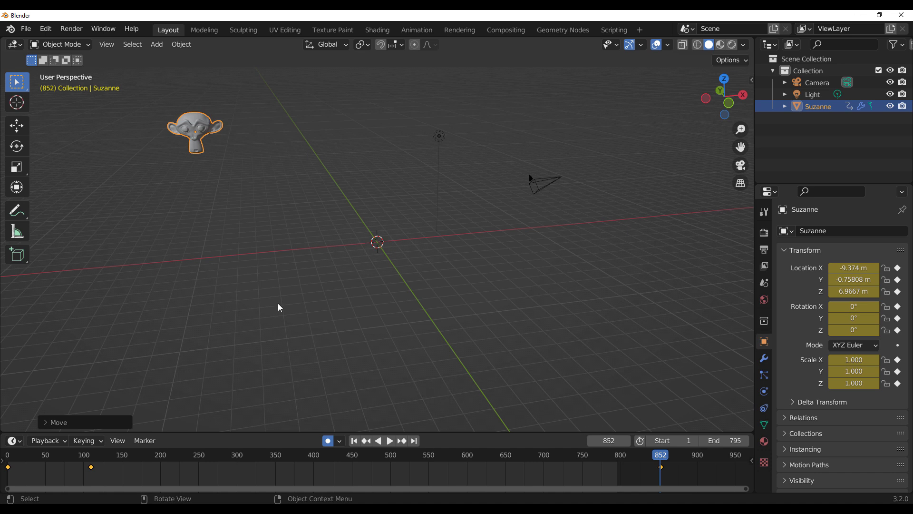
mouse_move(639, 403)
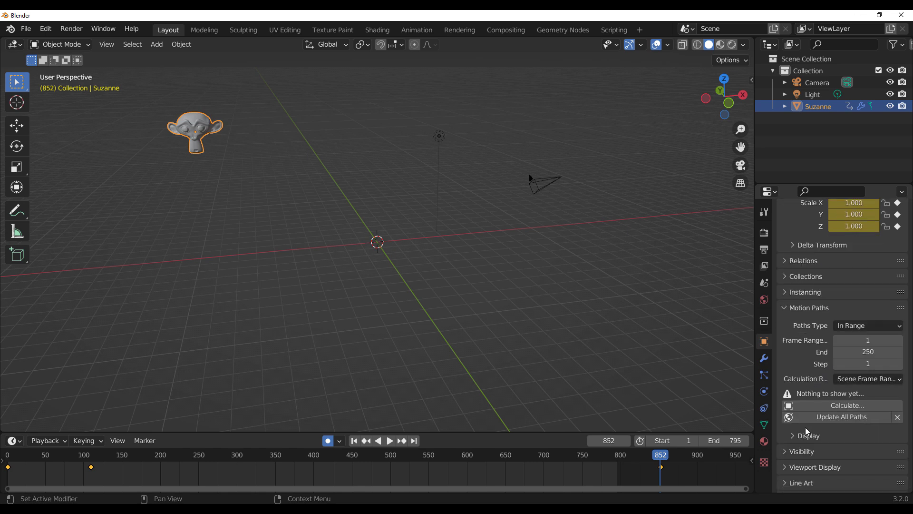
mouse_move(847, 405)
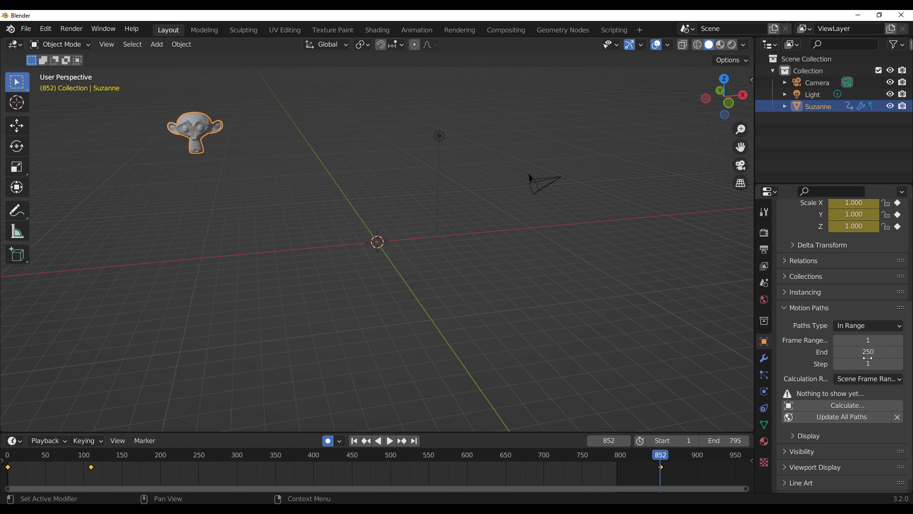
mouse_move(827, 398)
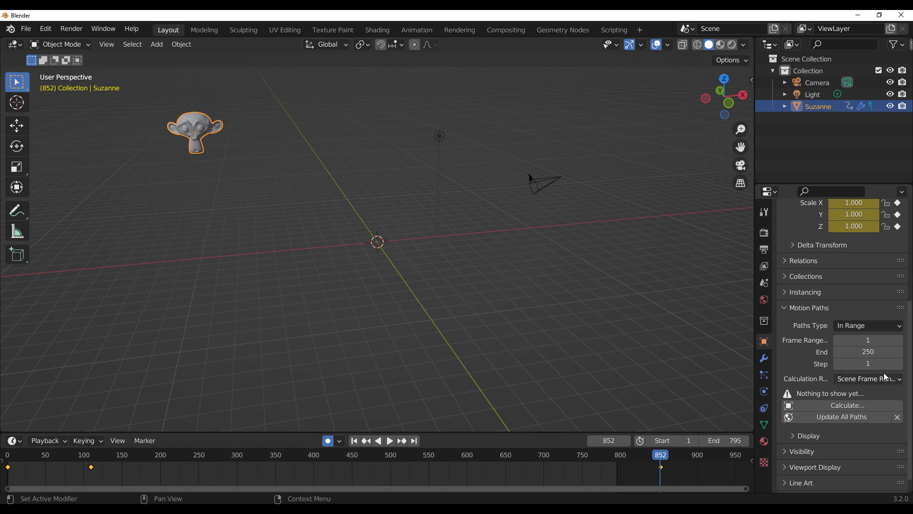
mouse_move(884, 381)
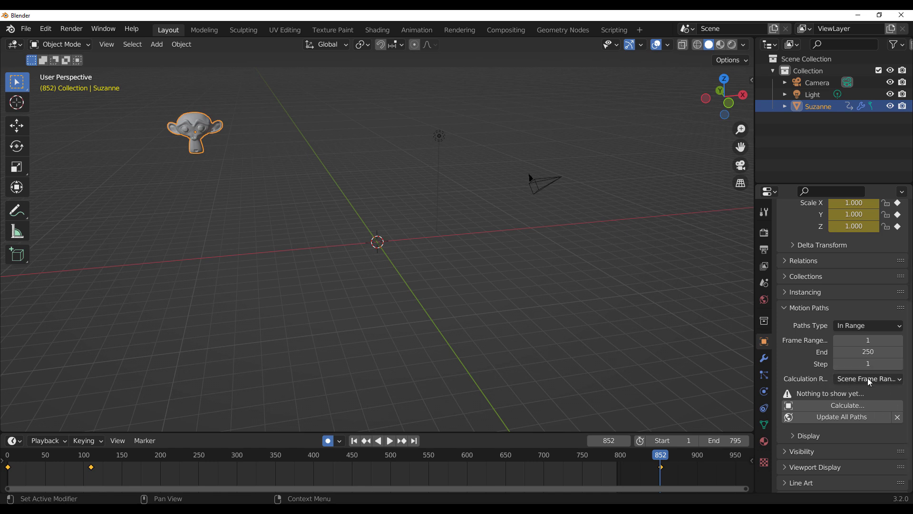
Step: Set Motion Paths Calculation Range to All Keys and calculate Suzanne's path
click(866, 377)
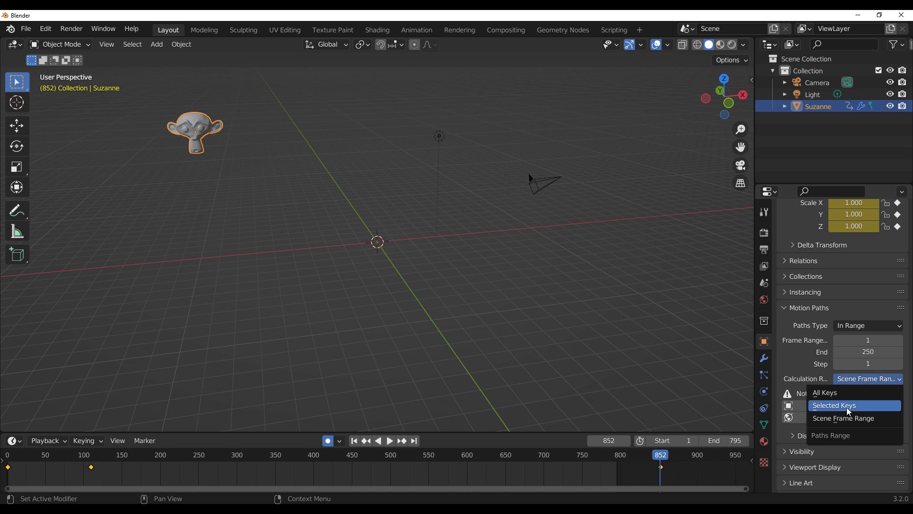
mouse_move(844, 419)
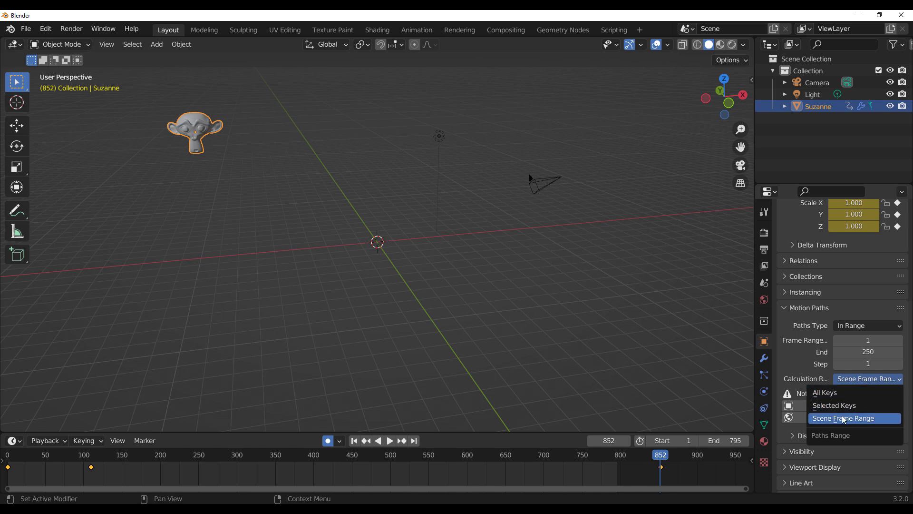
click(844, 418)
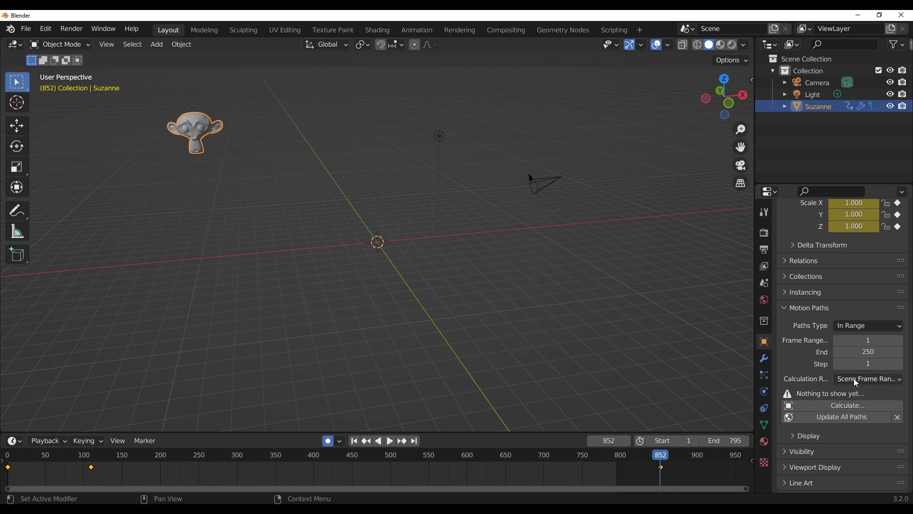
click(868, 377)
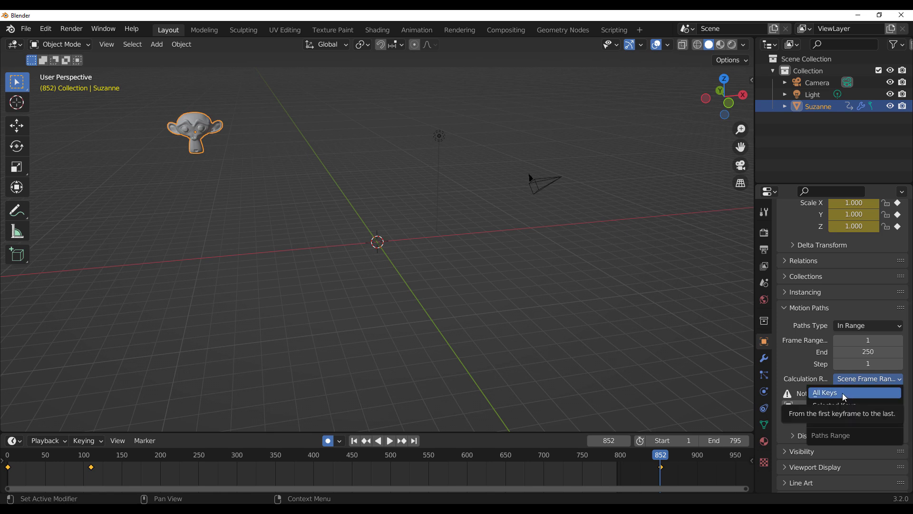
click(824, 392)
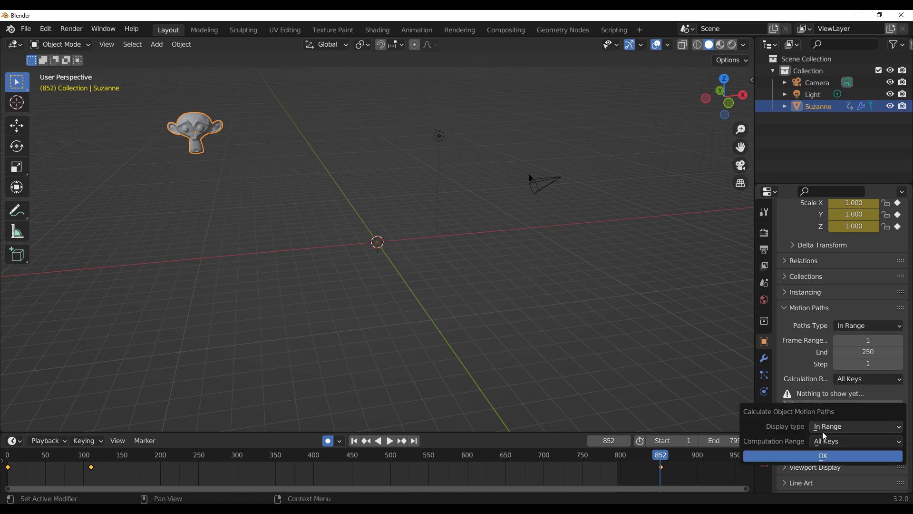
click(822, 455)
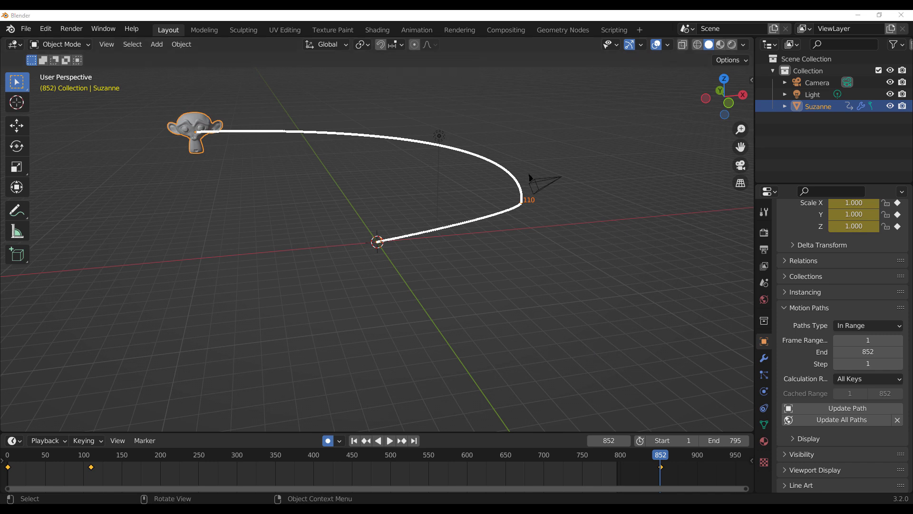
click(867, 379)
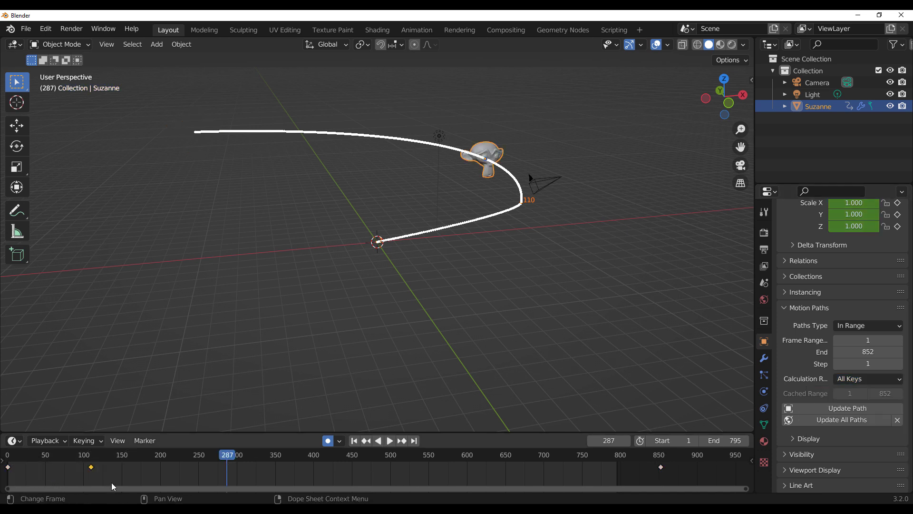
Step: Limit the range to Selected Keys and update the path to span frames 1 to 110
click(867, 379)
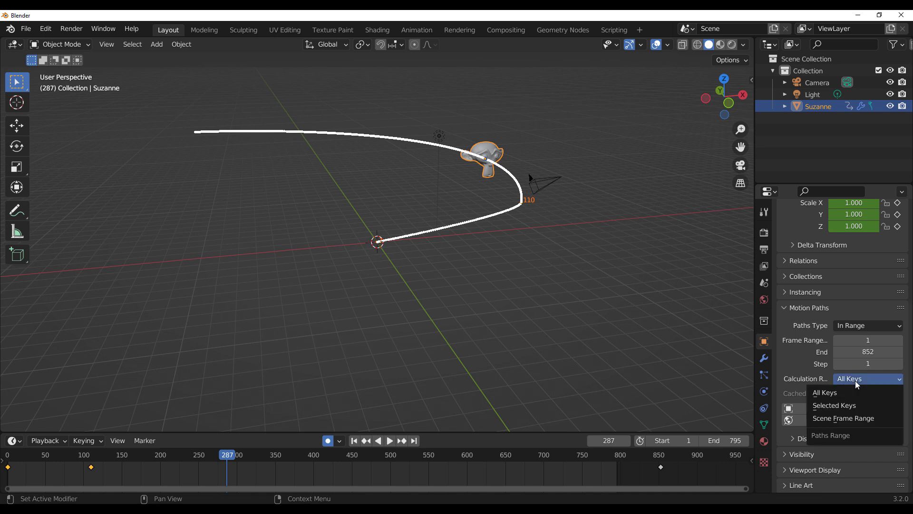
click(834, 406)
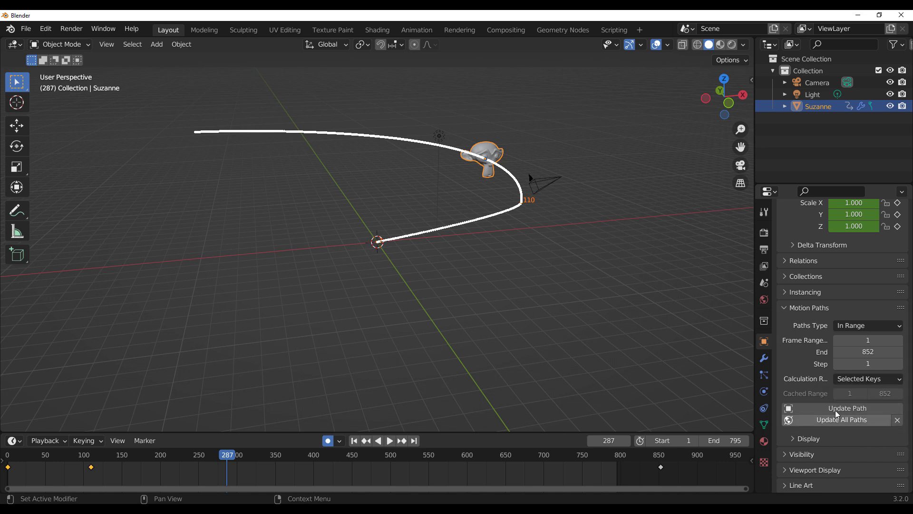
click(840, 419)
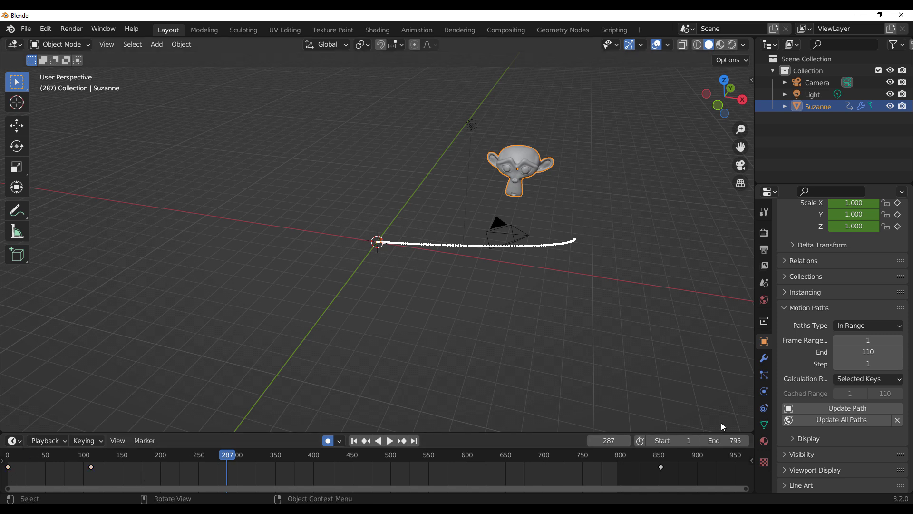
mouse_move(728, 424)
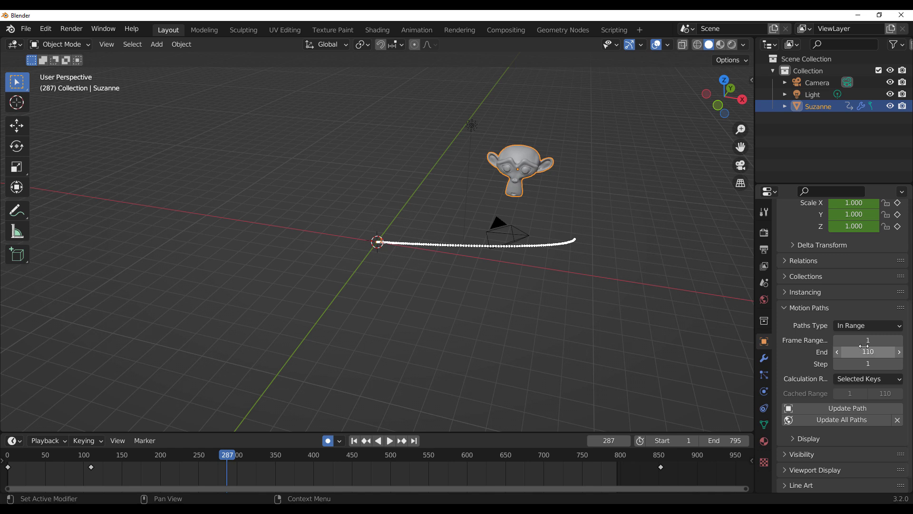
Step: Set the motion path Calculation Range to Scene Frame Range and narrow the scene to frames 250–501
click(867, 379)
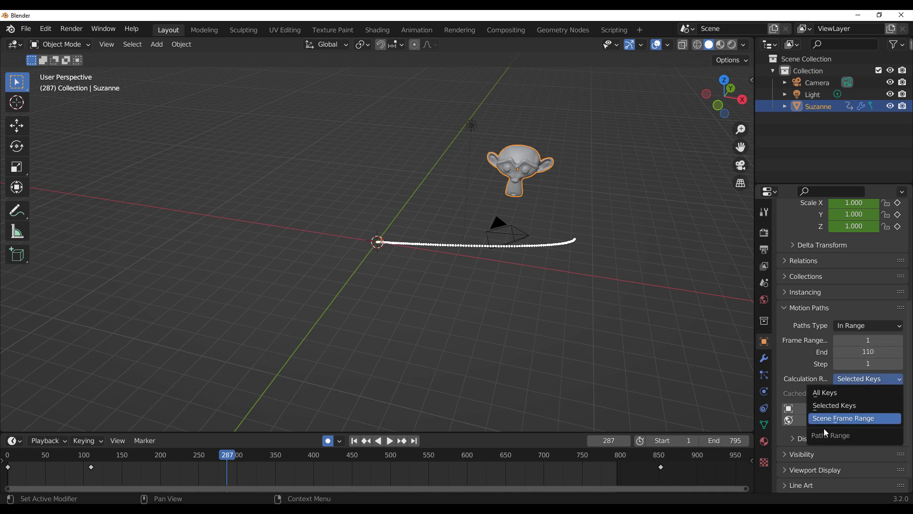
click(842, 418)
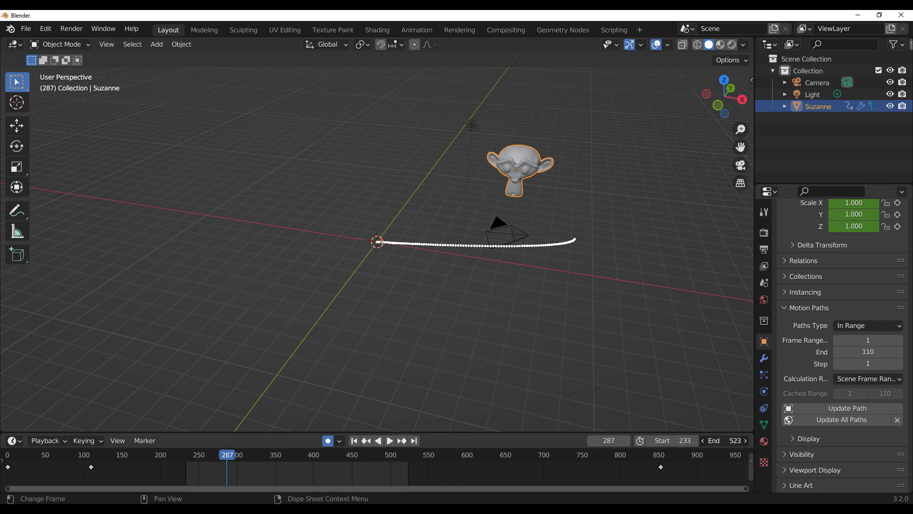
click(725, 439)
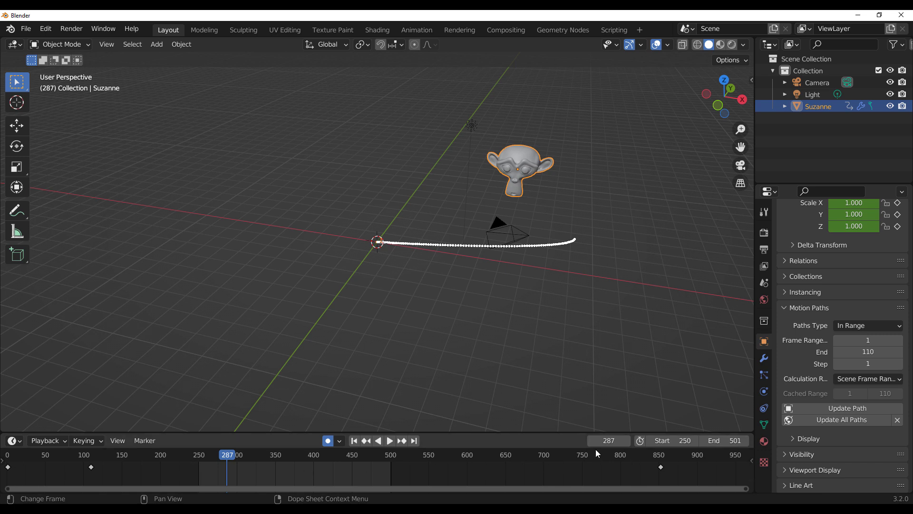
mouse_move(271, 477)
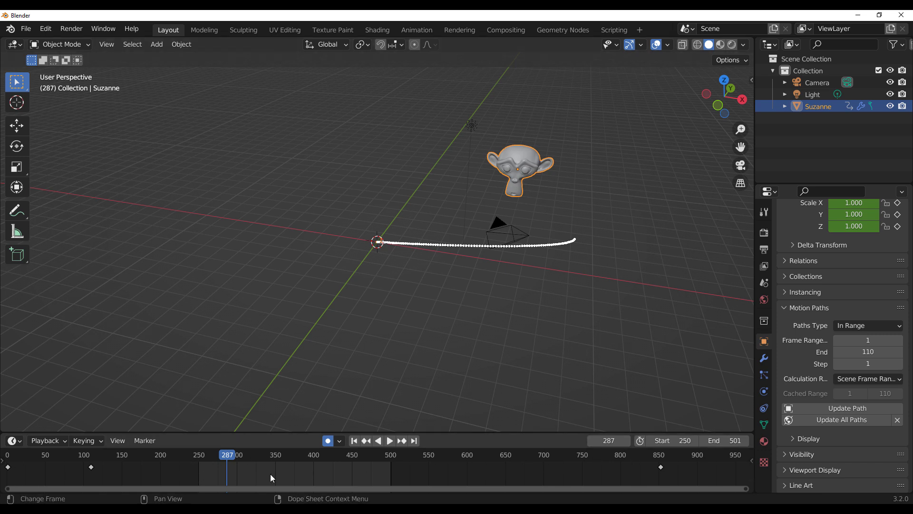
click(868, 377)
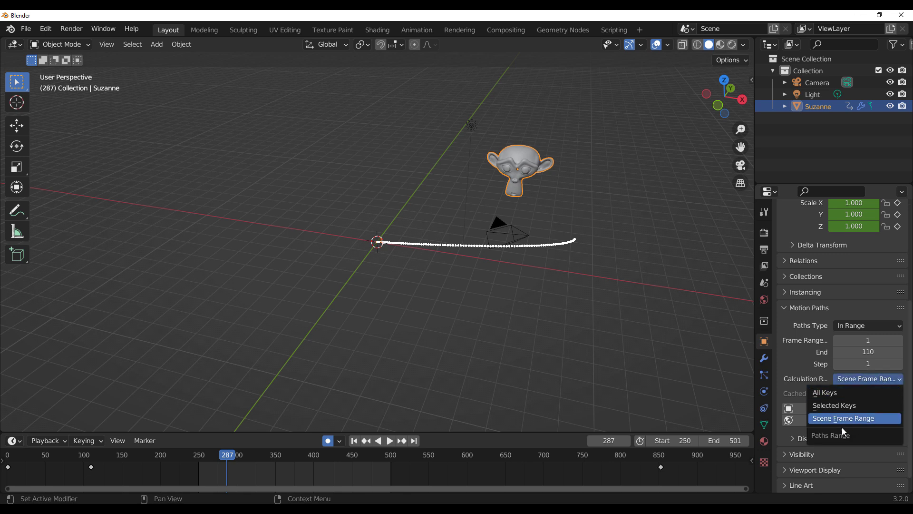
click(843, 417)
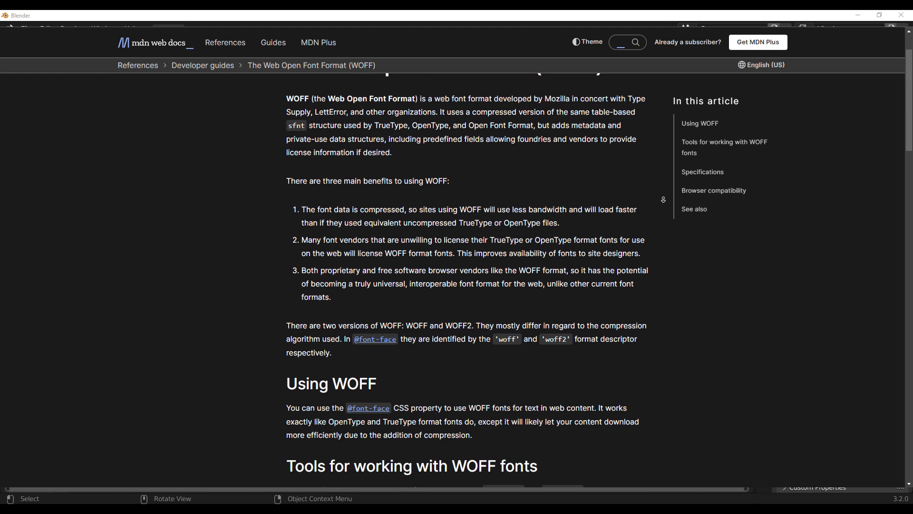
Step: Scroll the MDN WOFF article down to its Browser compatibility table
scroll(down, 3)
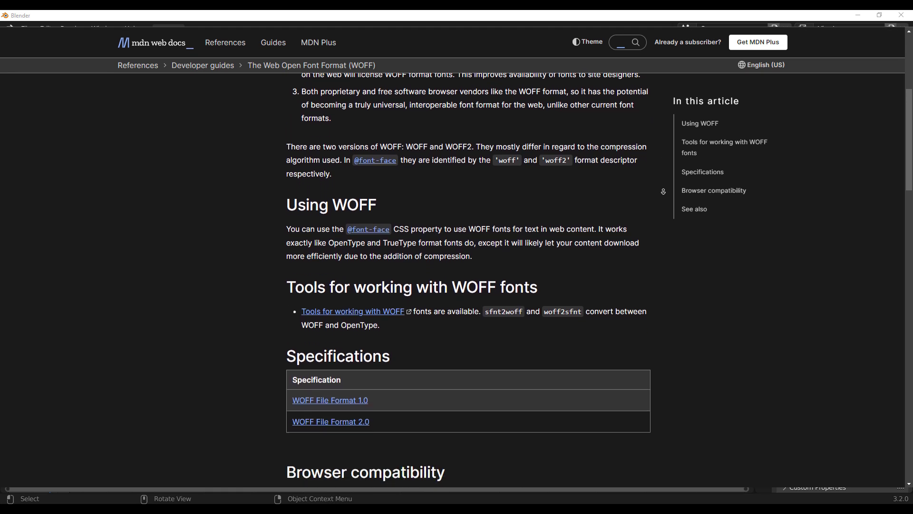
scroll(down, 3)
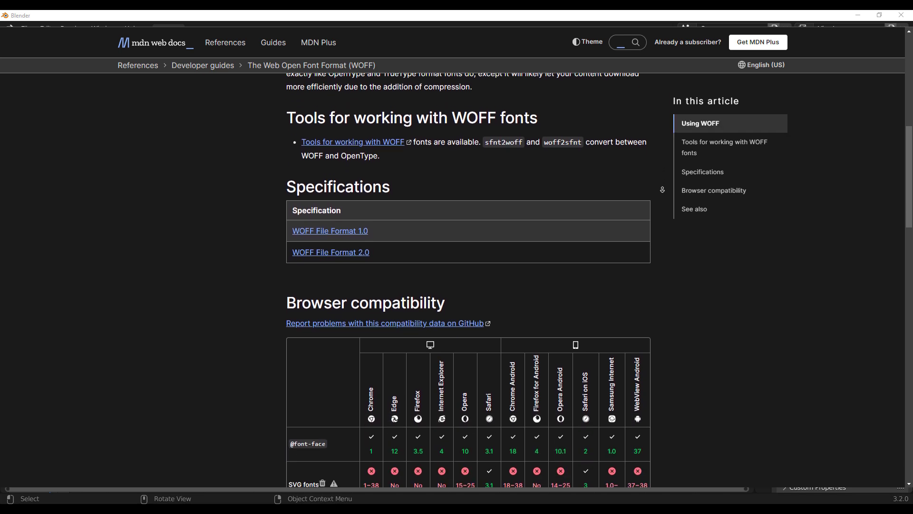
click(330, 251)
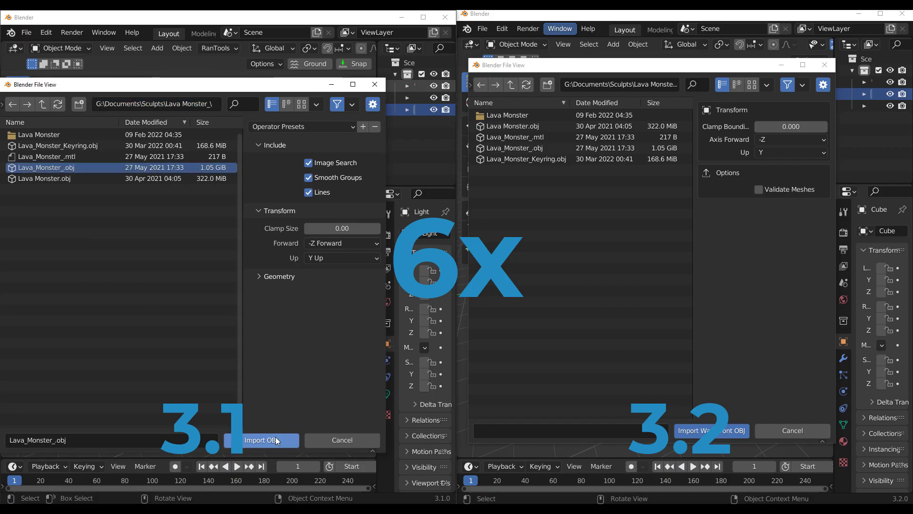
Step: Import the Lava Monster OBJ and switch the 3.2 render engine to Cycles
click(261, 440)
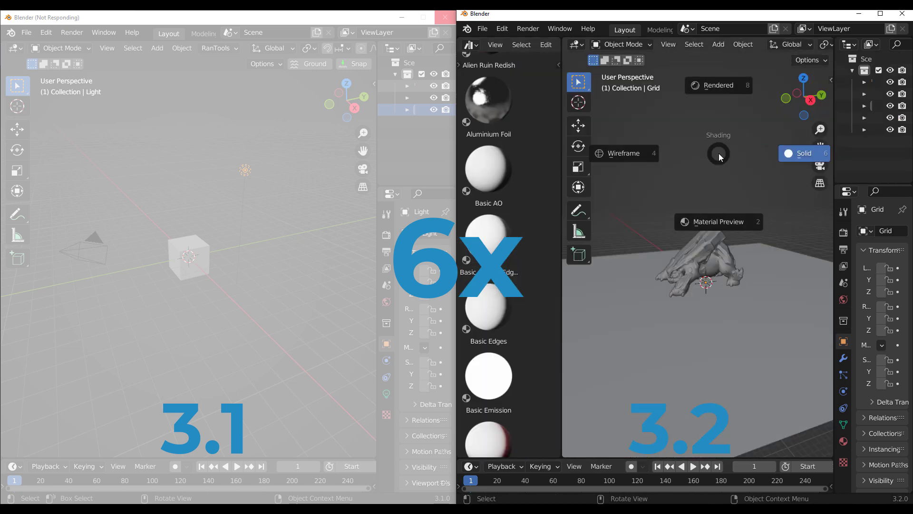
click(868, 230)
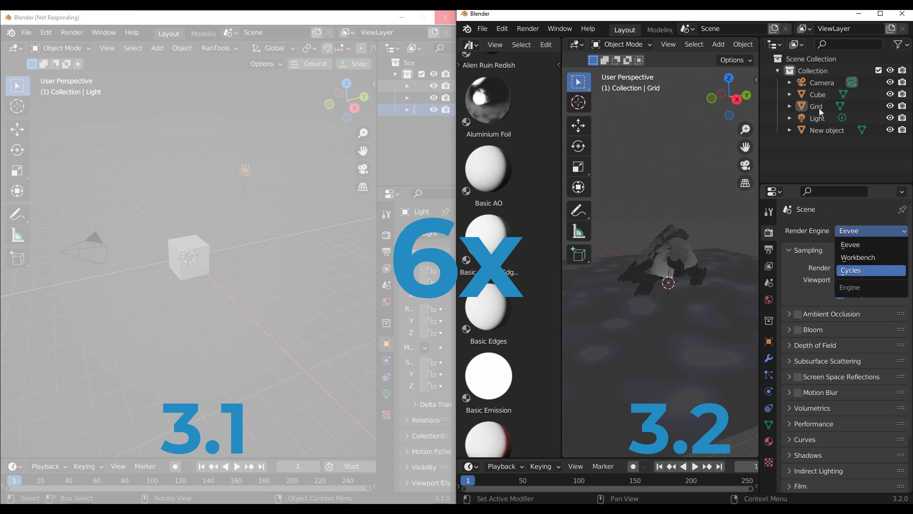
click(850, 270)
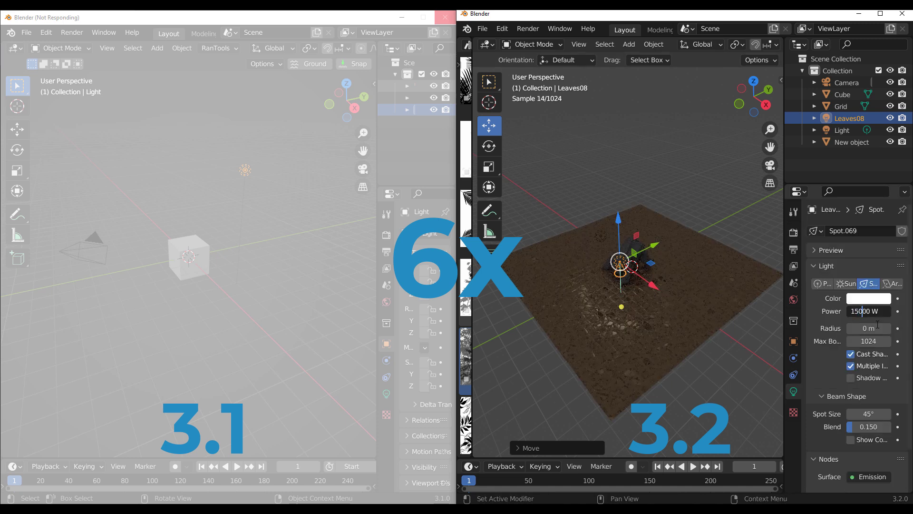
click(513, 63)
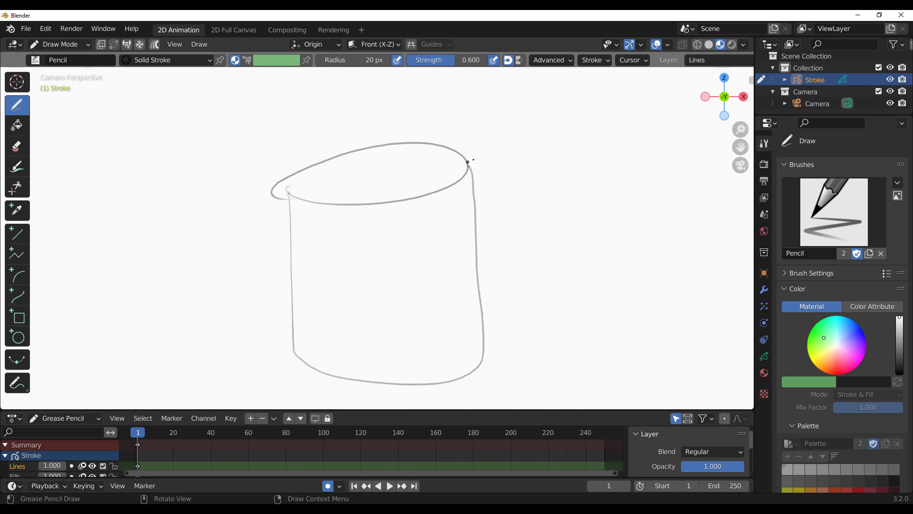
Step: Draw a Pencil brush stroke along the cylinder outline in Draw Mode
drag(469, 162, 478, 322)
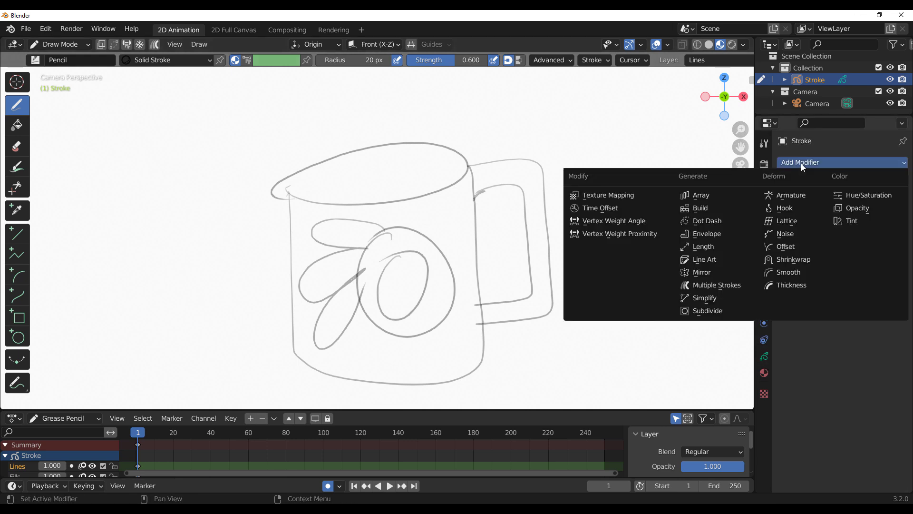
Step: Add a Smooth modifier with Repeat 101, toggling Keep Shape on and off on the mug
click(788, 272)
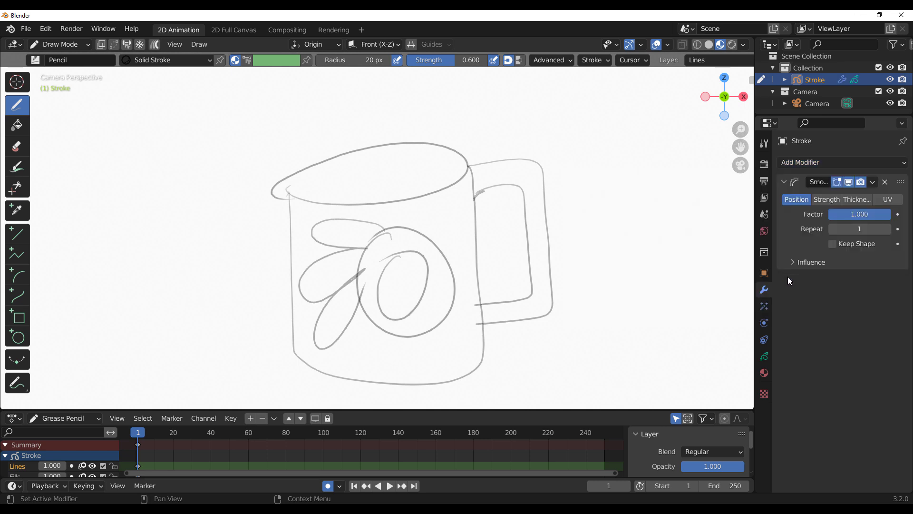
mouse_move(835, 258)
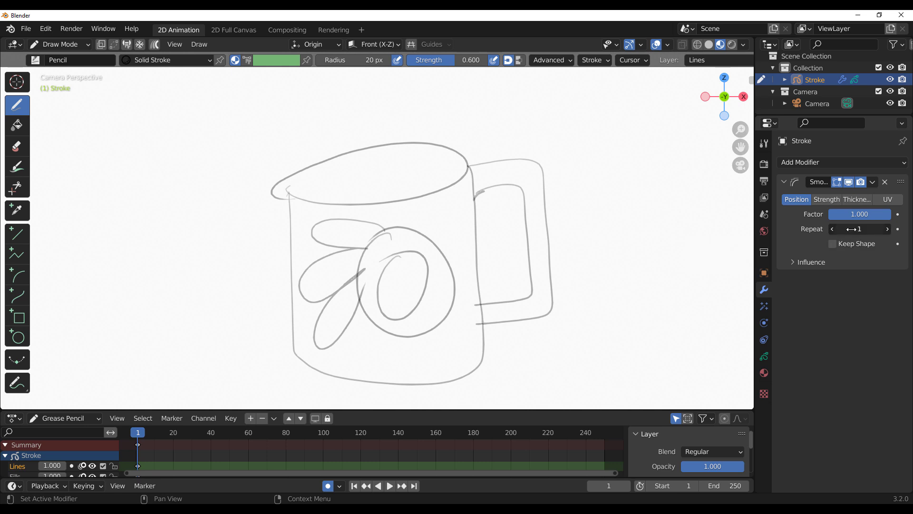
drag(859, 228, 912, 228)
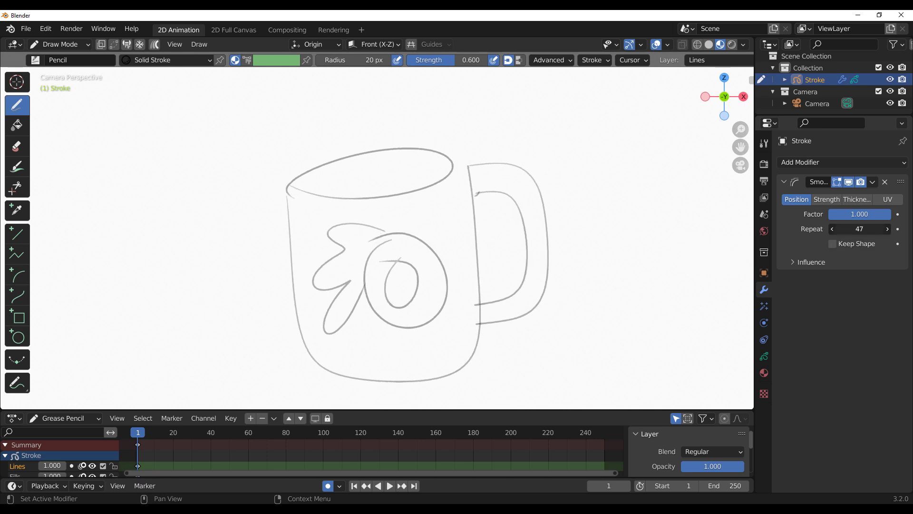
click(833, 244)
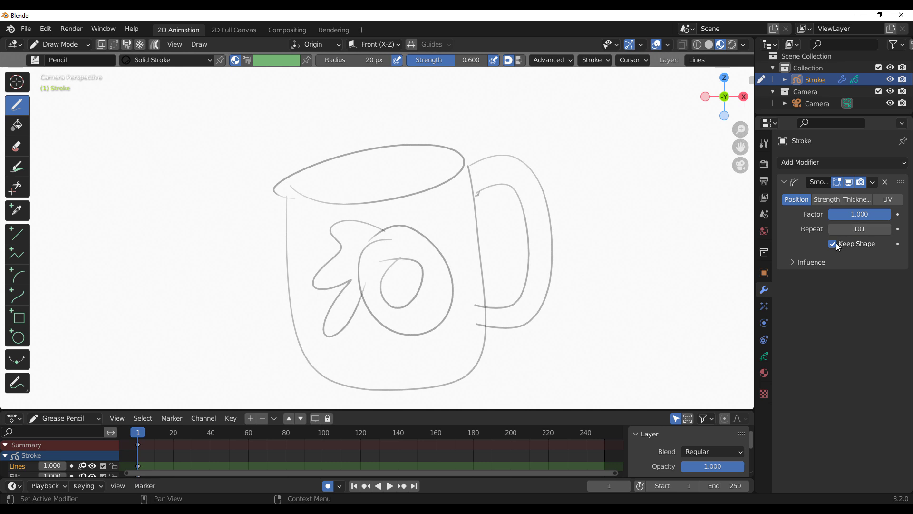
click(834, 243)
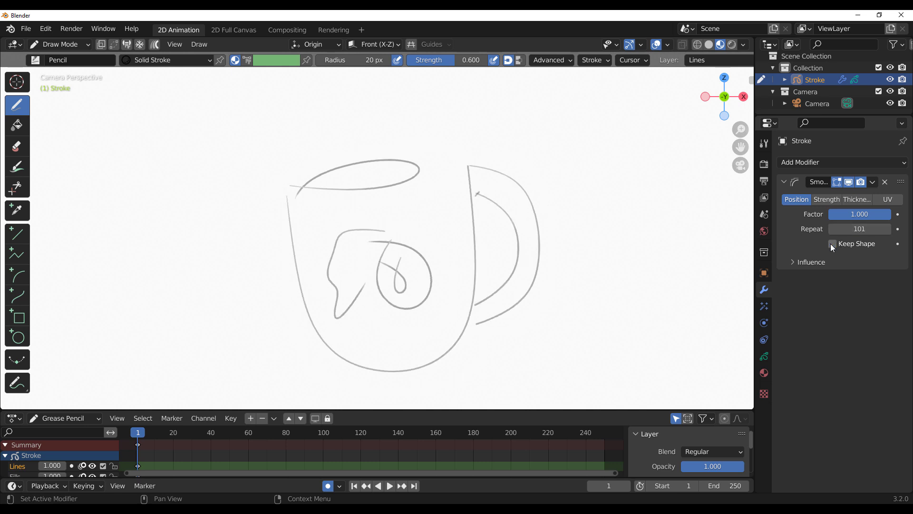
click(833, 244)
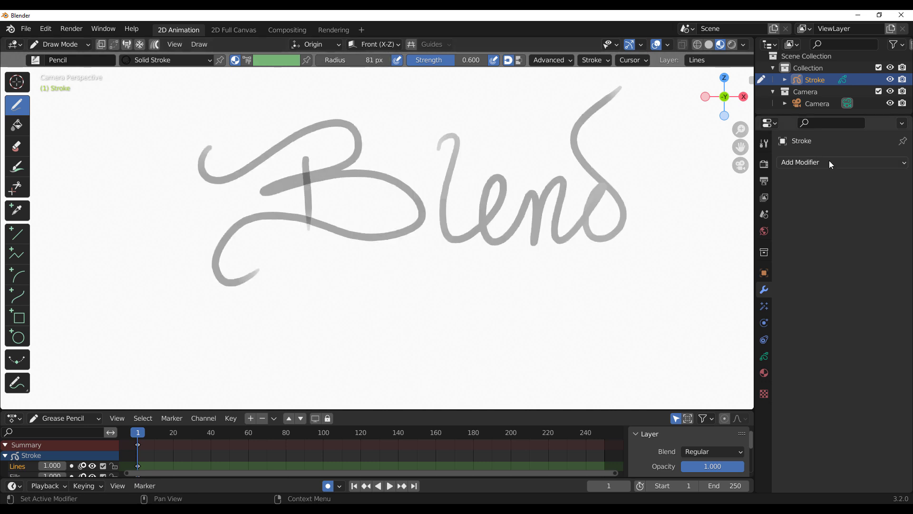
Step: From Add Modifier on the Blend lettering, add a Dot Dash modifier after the Smooth
click(800, 162)
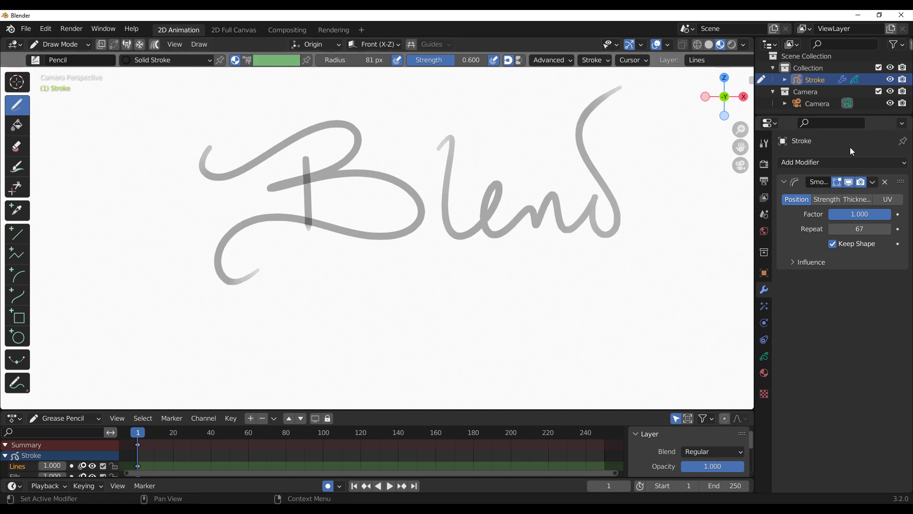
click(839, 161)
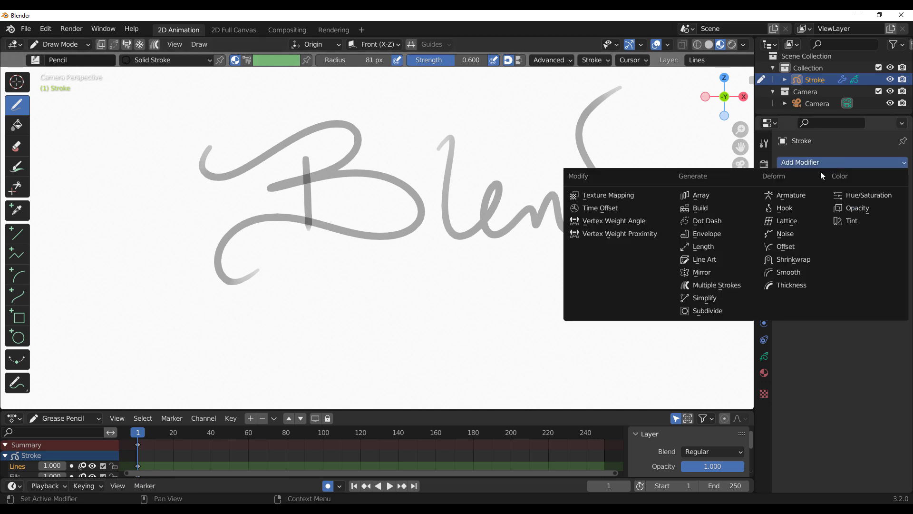
click(708, 221)
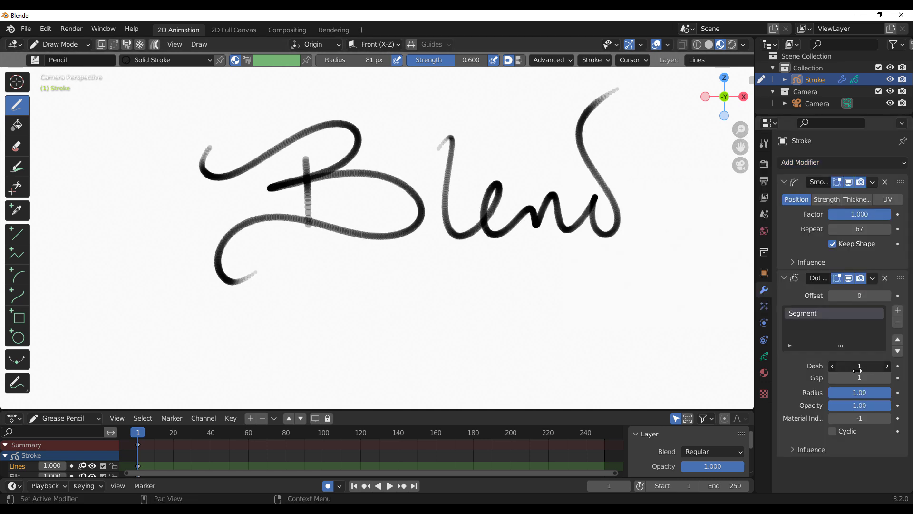
Step: Set Dash to 64, widen the Gap to 47, then close it so the lettering looks solid
drag(859, 365, 877, 366)
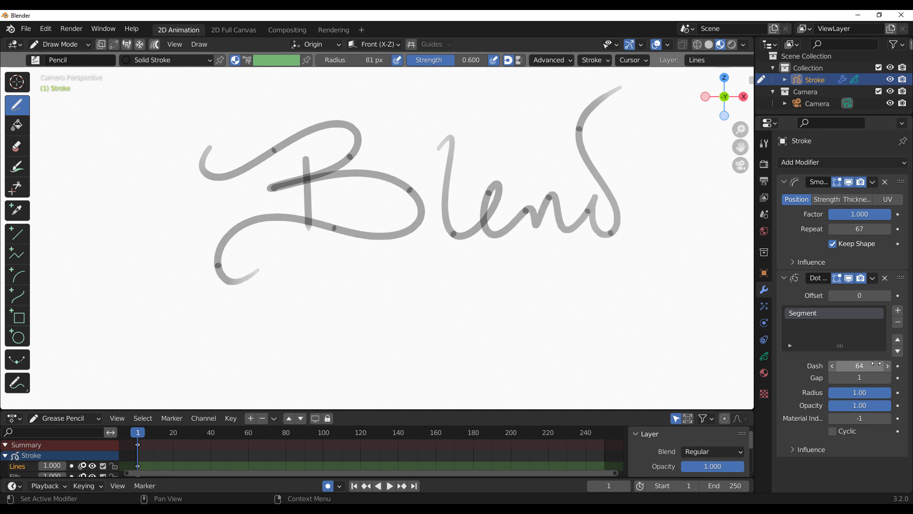
drag(859, 377, 886, 378)
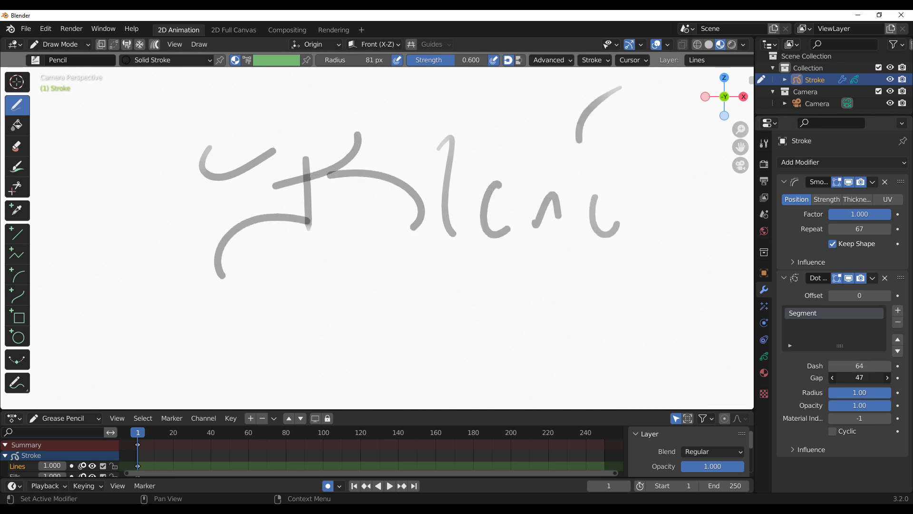
drag(859, 378, 868, 378)
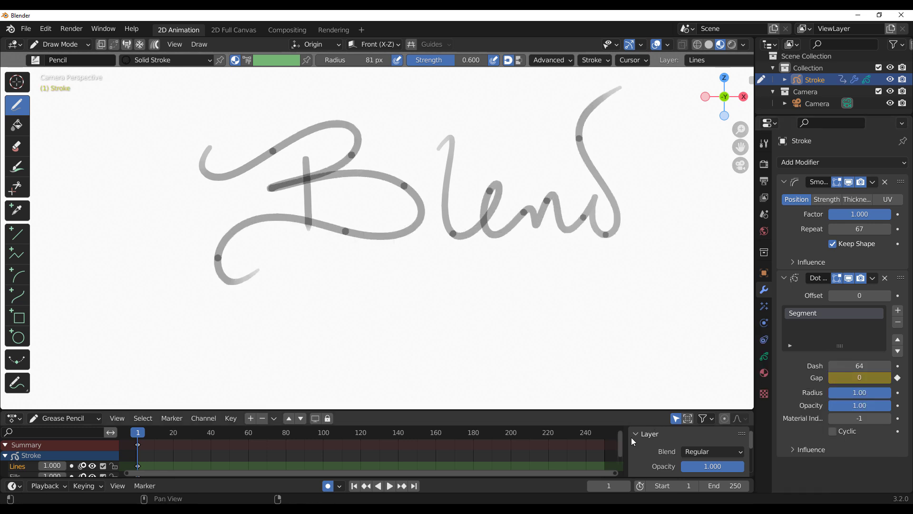
Step: At frame 80 raise the Gap to 583 and keyframe it so the lettering fades out
click(390, 485)
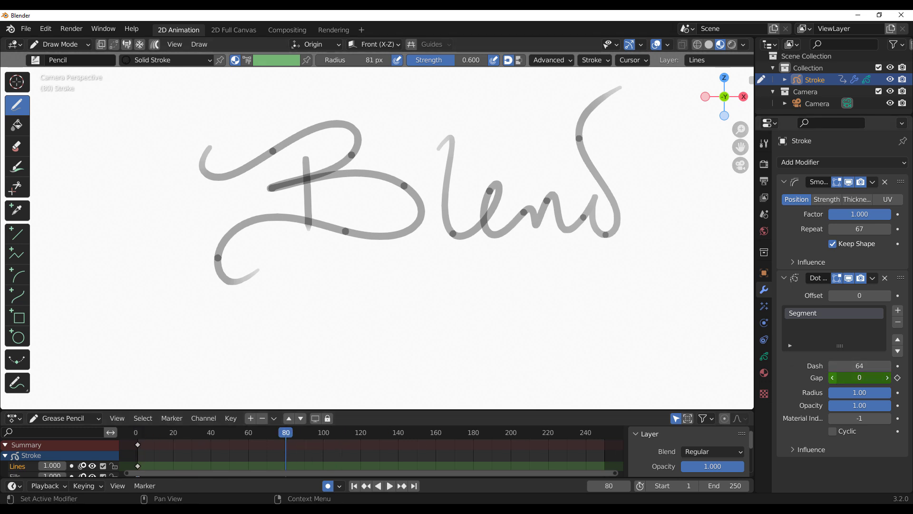
drag(859, 378, 886, 378)
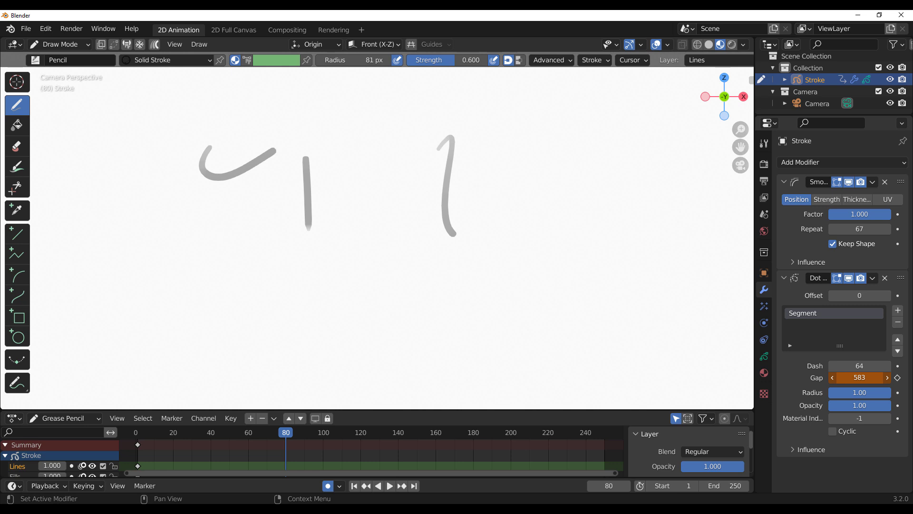
click(285, 432)
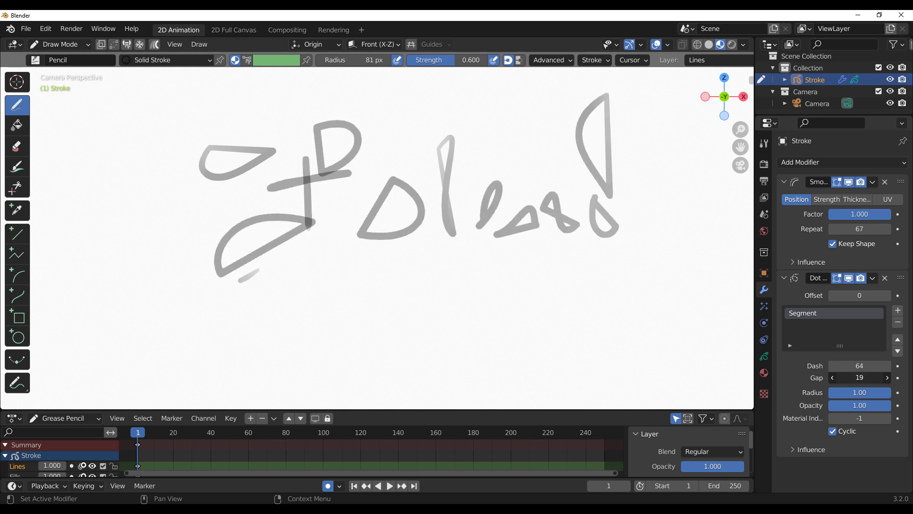
Step: Enable Cyclic on the Dot Dash modifier and set the Gap to 19
click(850, 378)
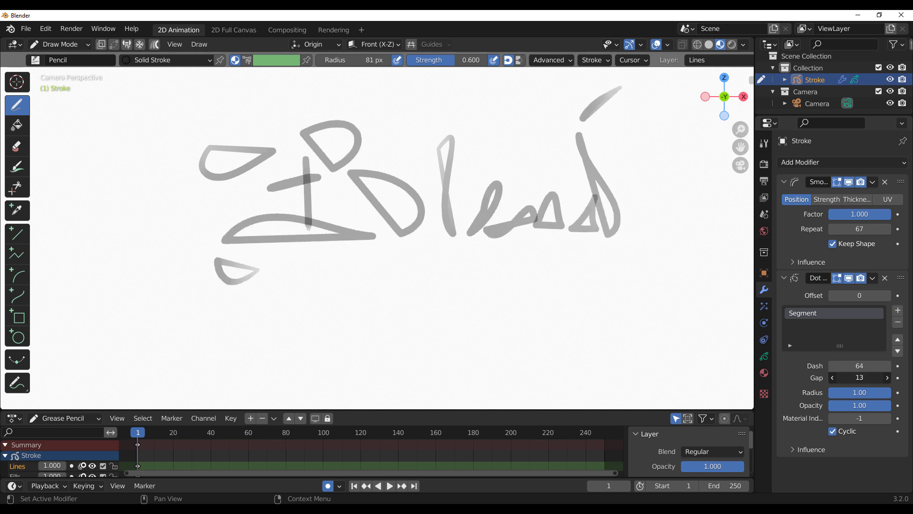
click(885, 378)
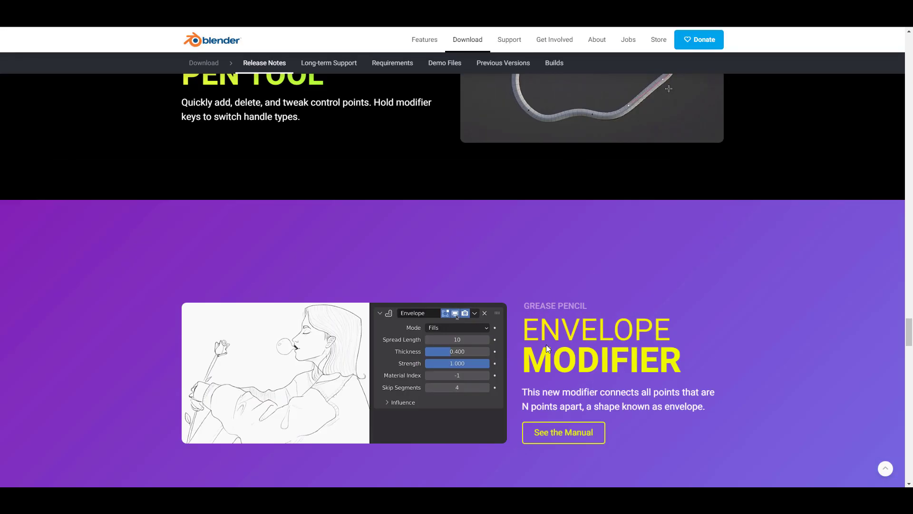
Step: Scroll the 3.2 release notes down to the Grease Pencil Envelope Modifier section
scroll(down, 3)
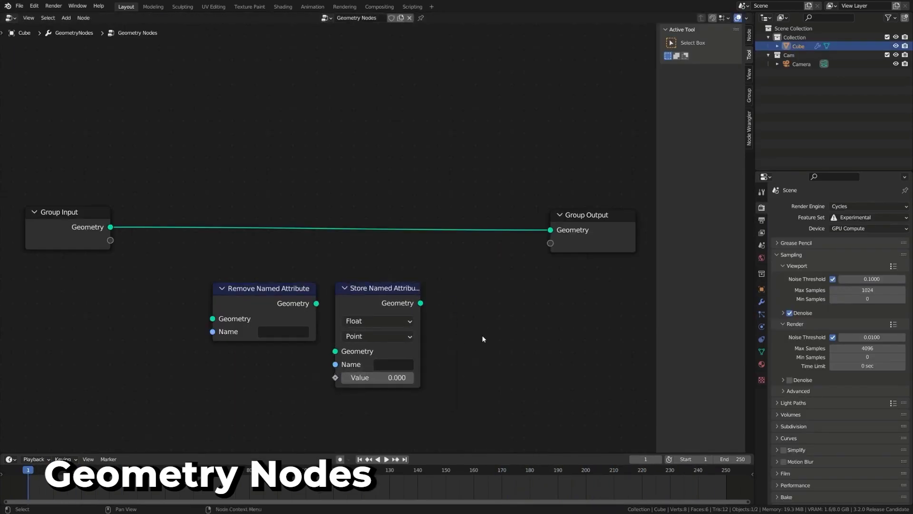
Step: Bring up the node tree with the Remove Named Attribute and Store Named Attribute nodes
click(749, 18)
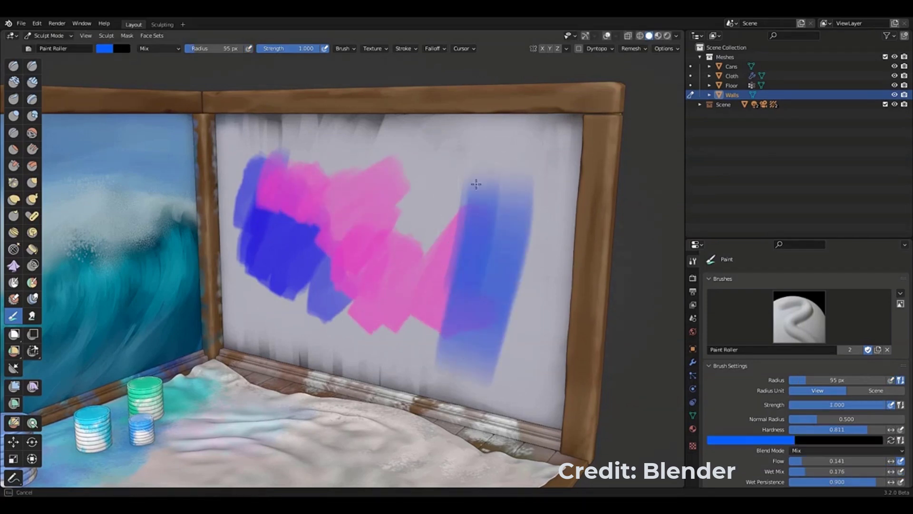
Step: Roll a blue stroke across the wall with the Paint Roller, then switch to the Splatter brush
drag(475, 186, 441, 366)
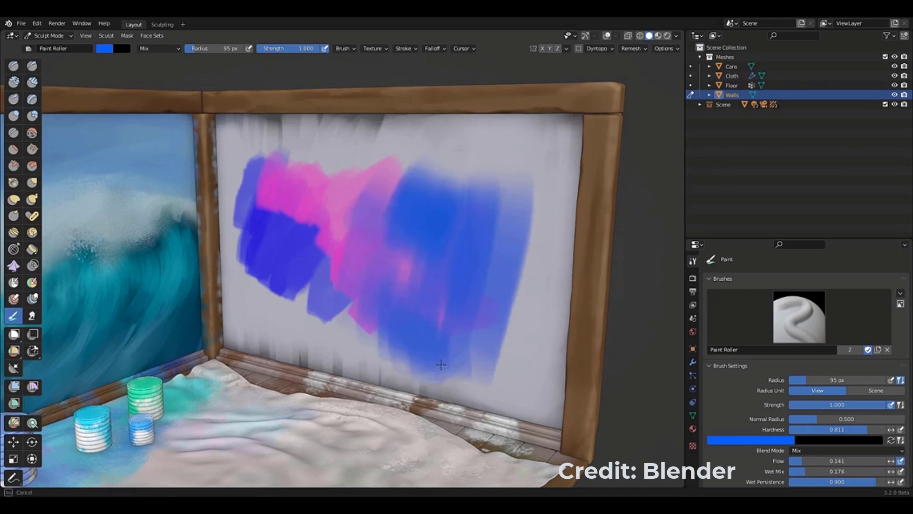
click(798, 316)
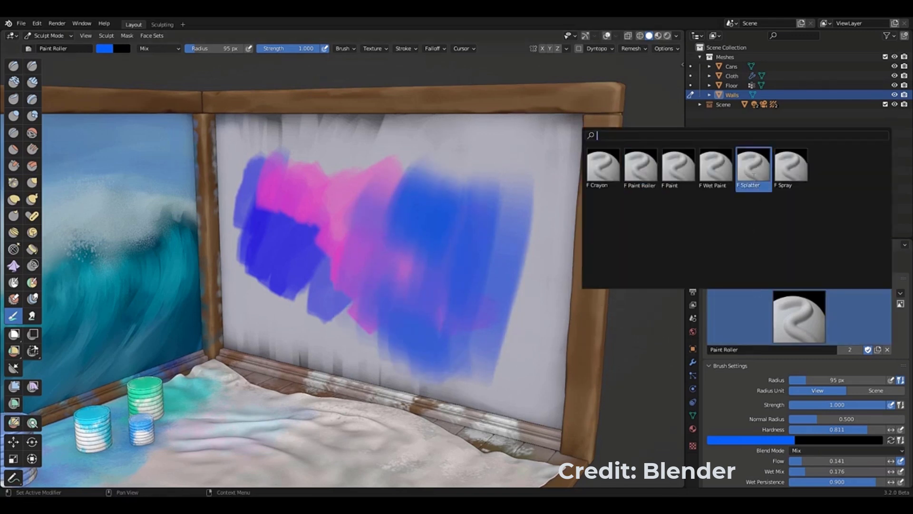
click(752, 165)
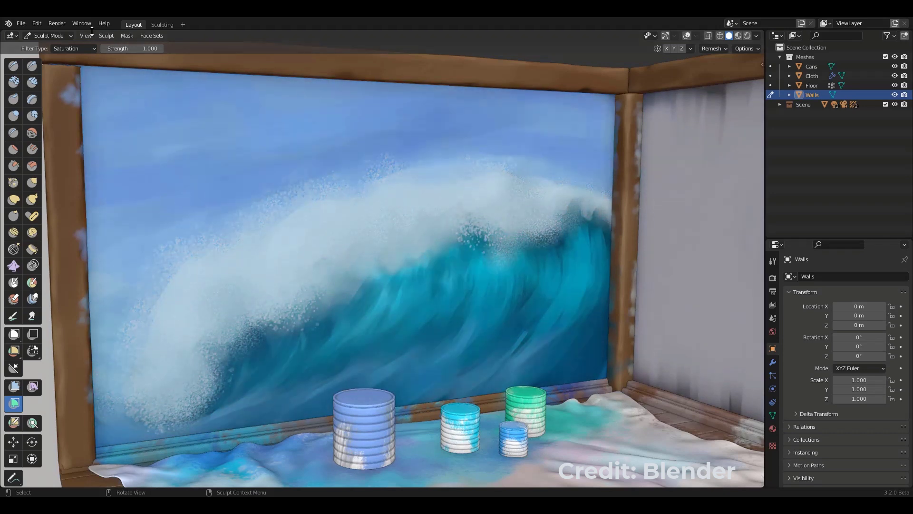
Step: Switch the Color Filter type from Saturation to Brightness and apply it to the wave painting
click(74, 49)
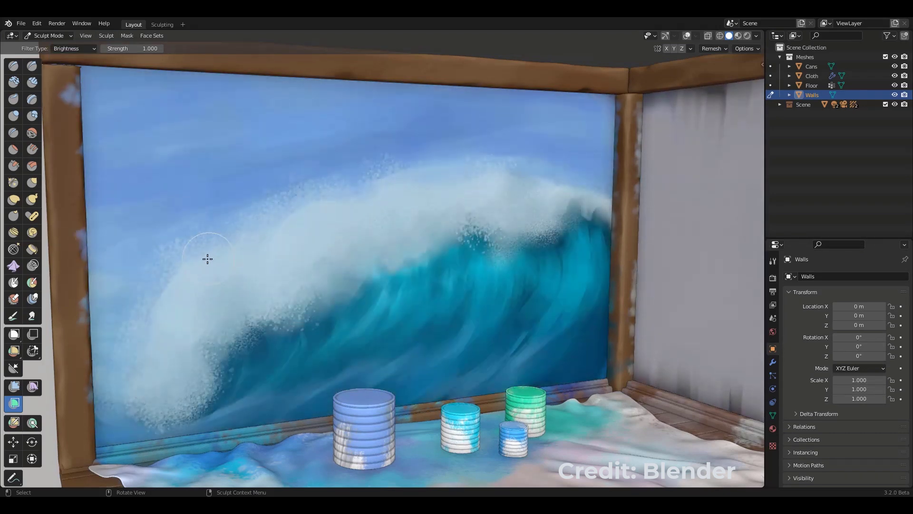
click(73, 48)
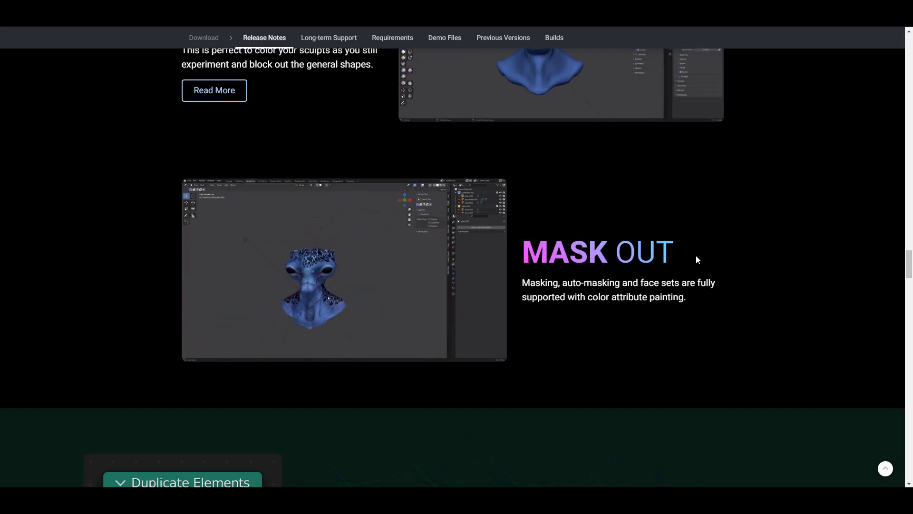
Step: Scroll the release notes down to the Mask Out colour-painting section
scroll(down, 3)
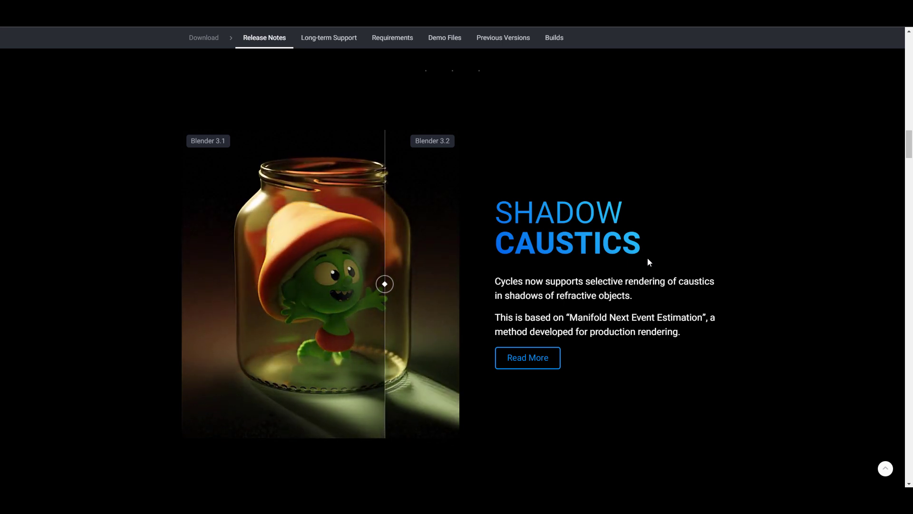
Step: Slide the Shadow Caustics before/after divider to compare the 3.1 and 3.2 jar renders
drag(384, 284, 303, 284)
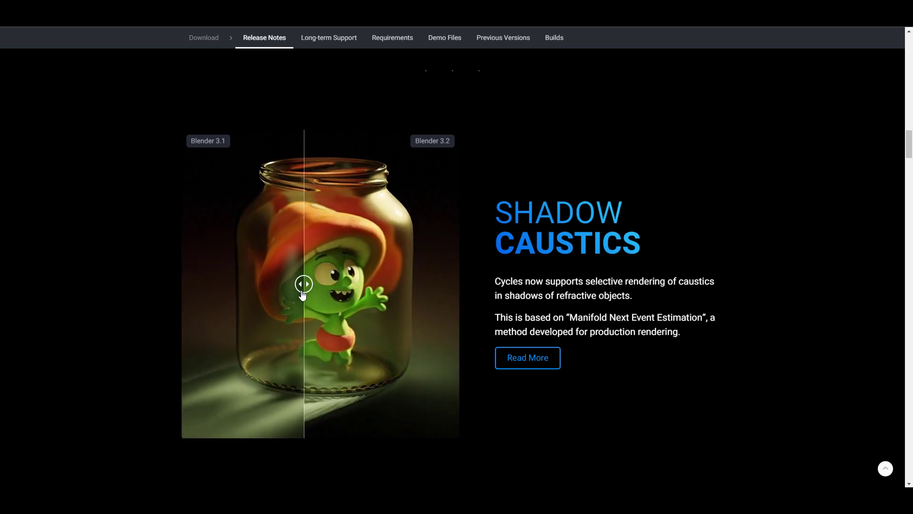
drag(302, 283, 335, 283)
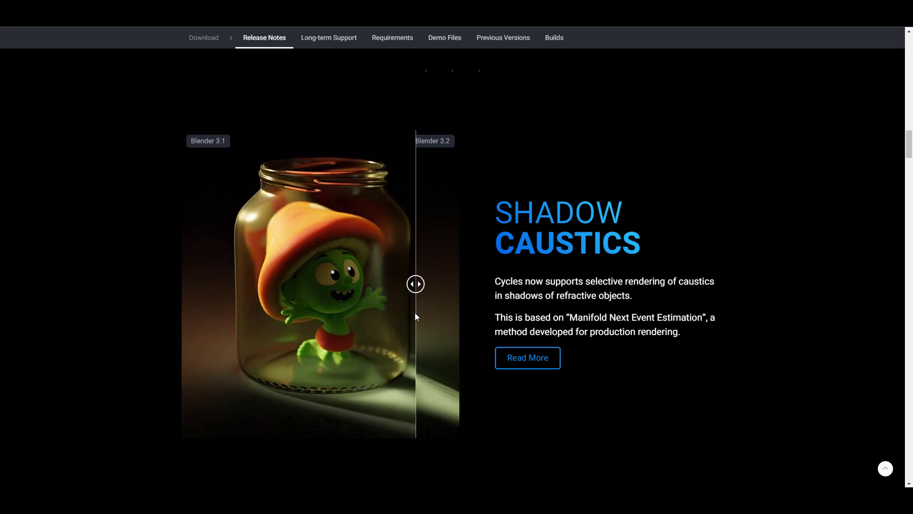
drag(416, 283, 223, 283)
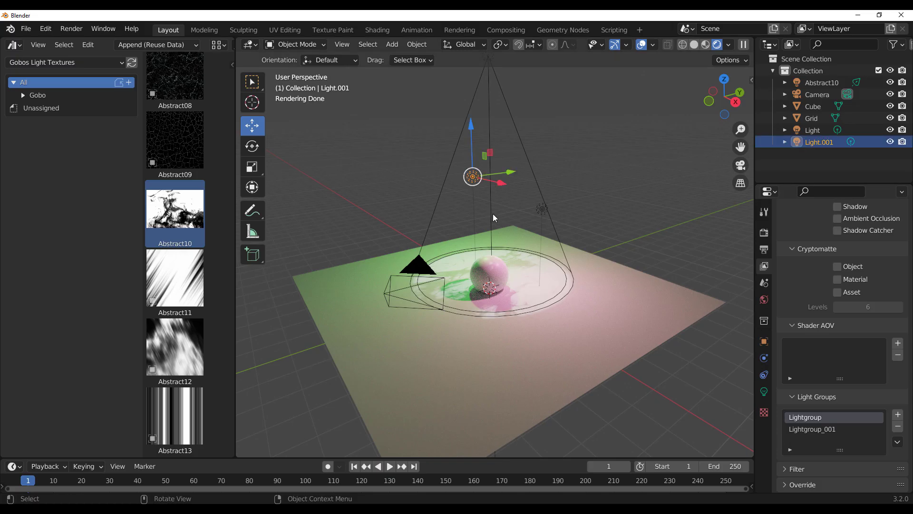
Step: Switch to the Compositing workspace and add a Viewer node for the rendered image
click(764, 341)
text(view)
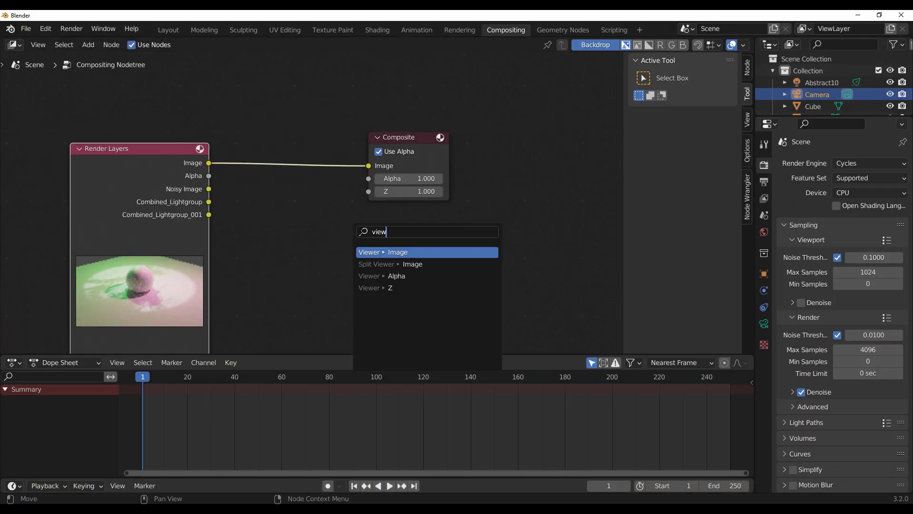
click(382, 251)
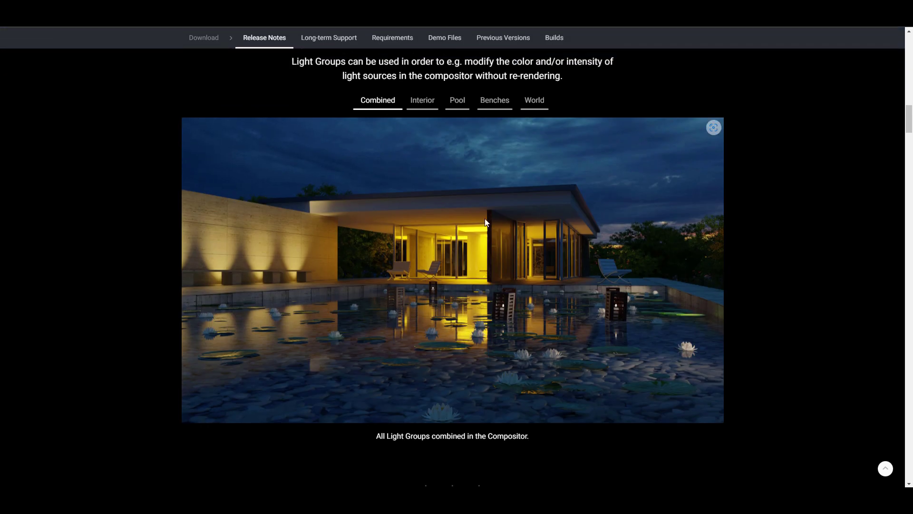
Step: Show the Interior, Benches and World light group renders in turn, then scroll onward
click(422, 100)
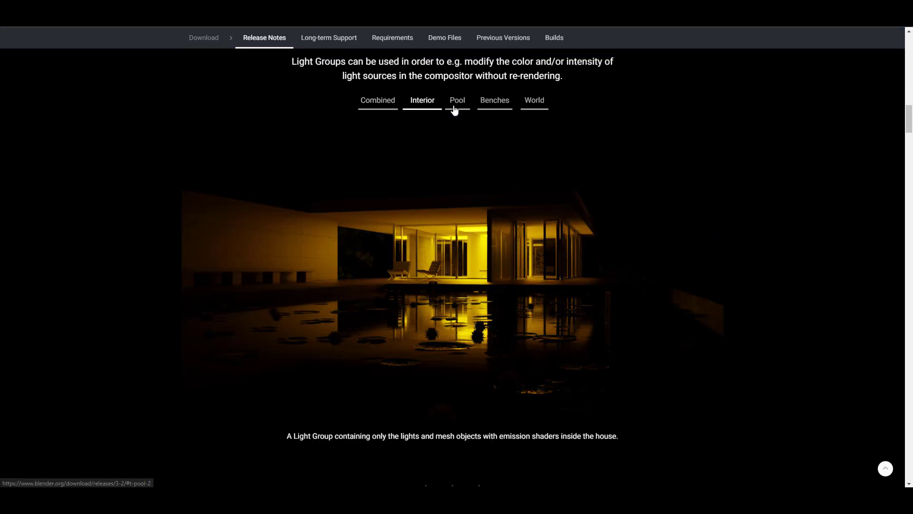
click(494, 100)
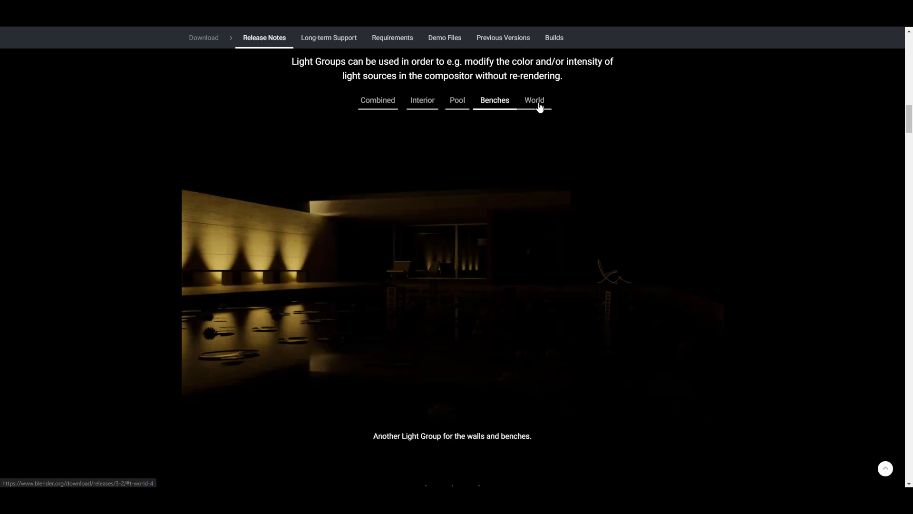
click(534, 100)
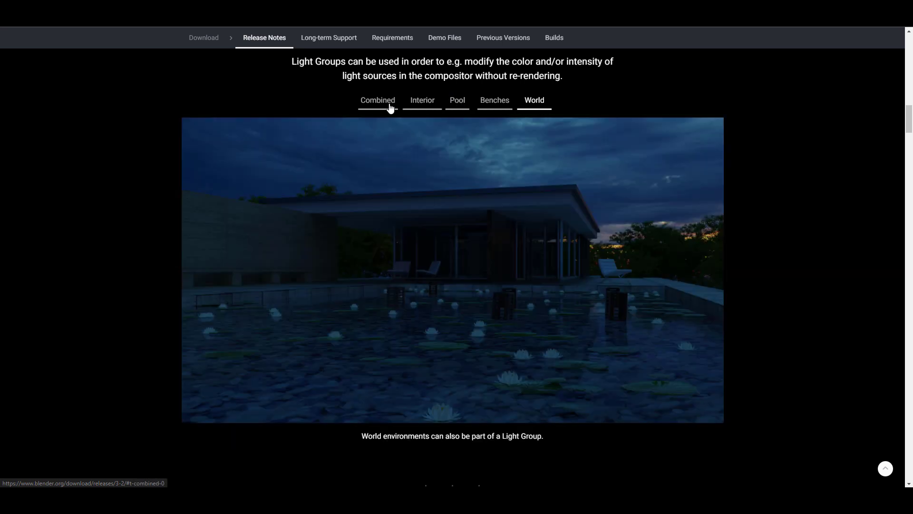
scroll(down, 3)
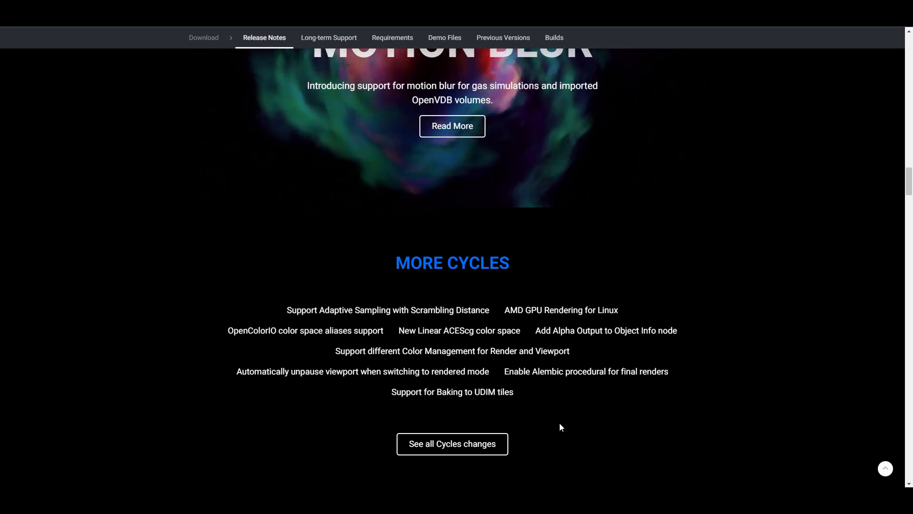
Step: Scroll past More Cycles and the Video Sequencer Enhanced Channels section to the summary grid
scroll(up, 3)
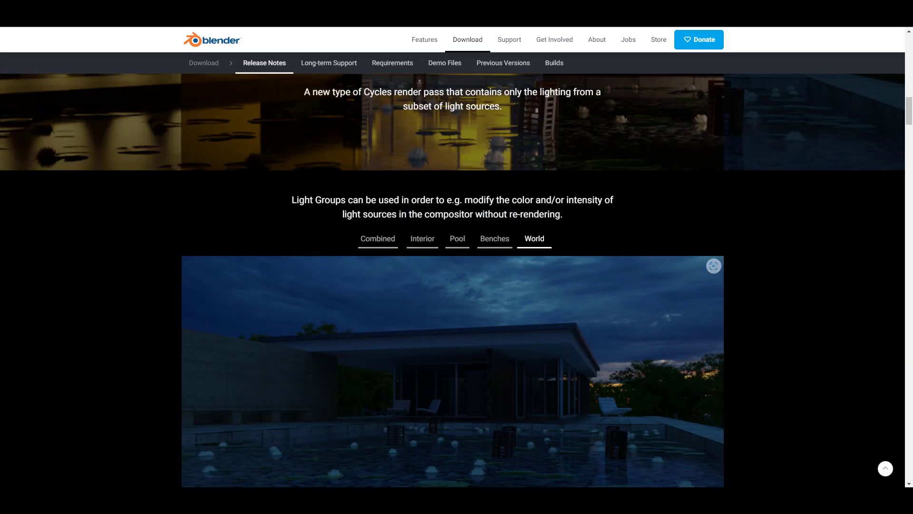
mouse_move(437, 317)
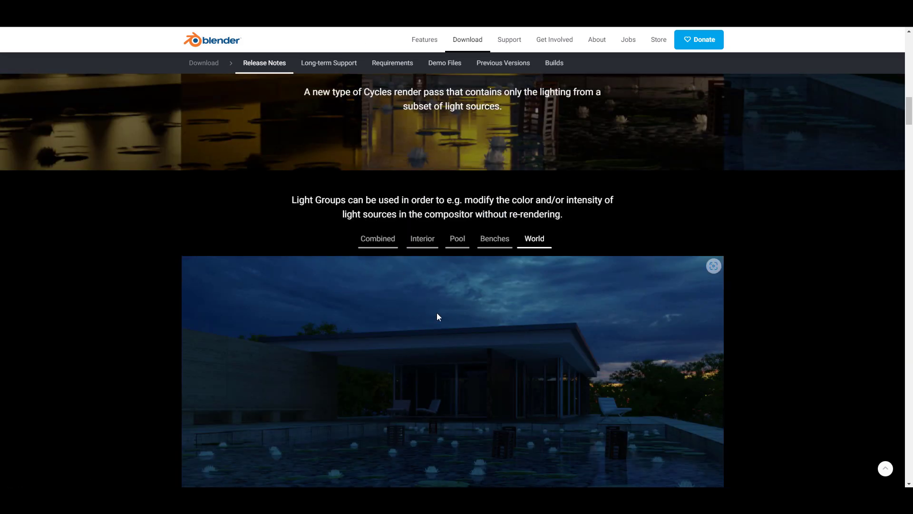
scroll(down, 3)
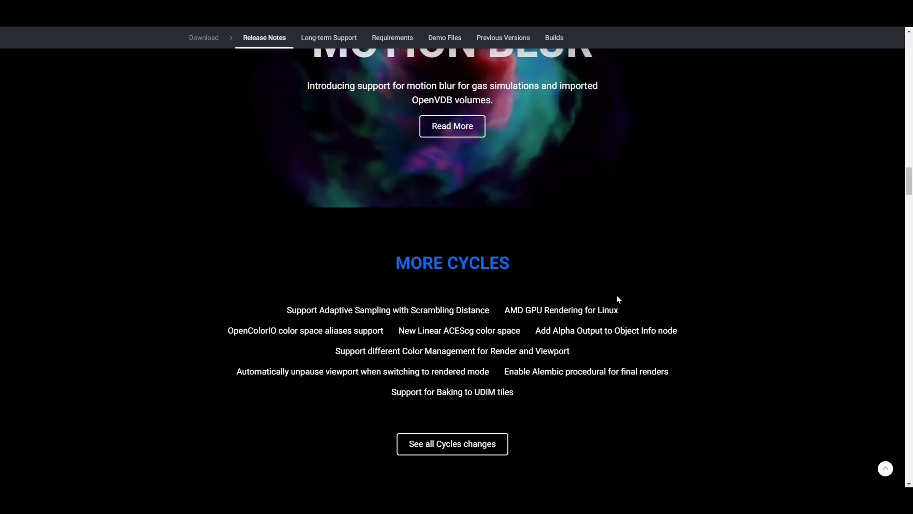
scroll(down, 3)
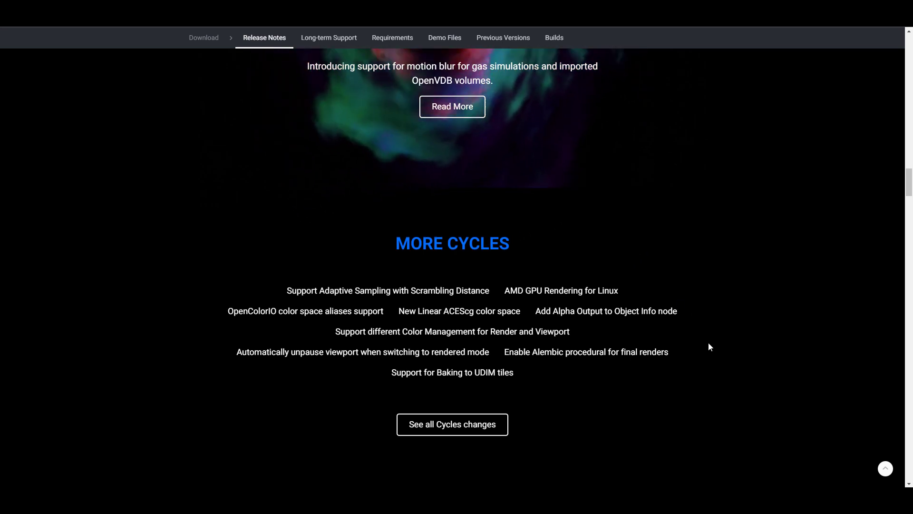
scroll(down, 3)
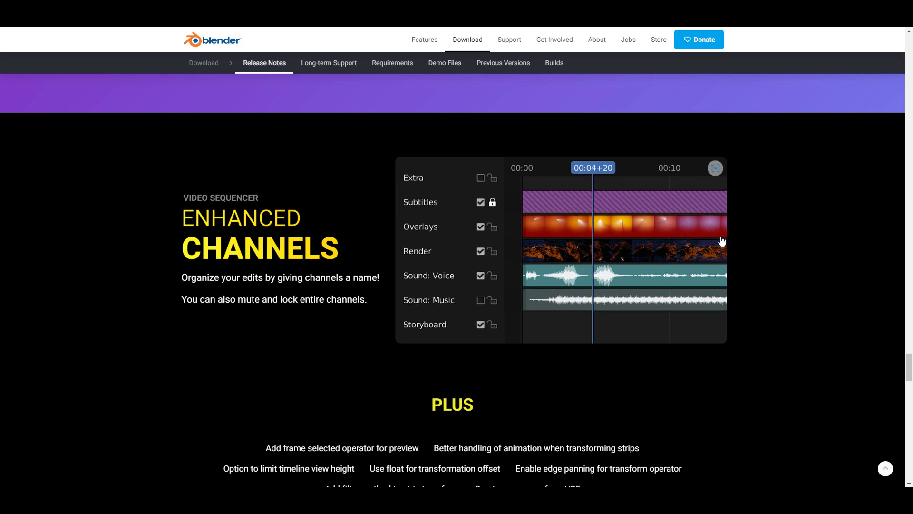
scroll(down, 3)
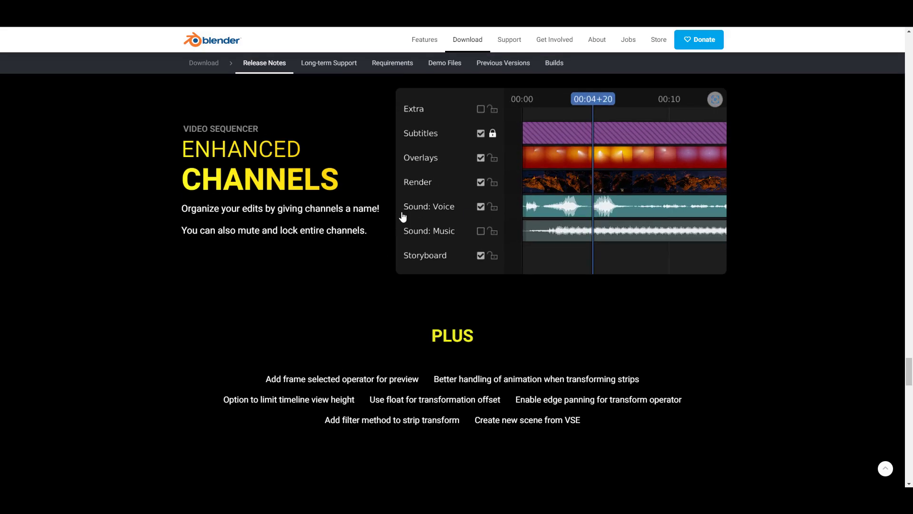
scroll(down, 3)
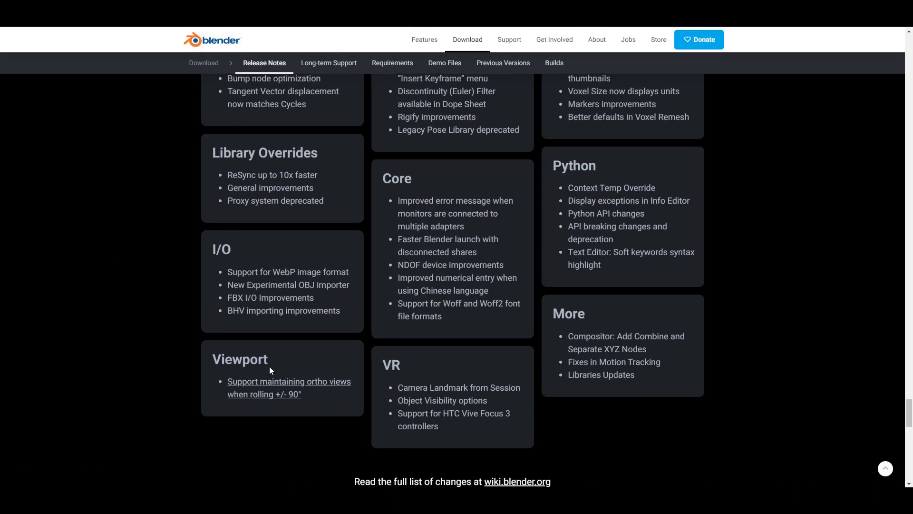
mouse_move(147, 313)
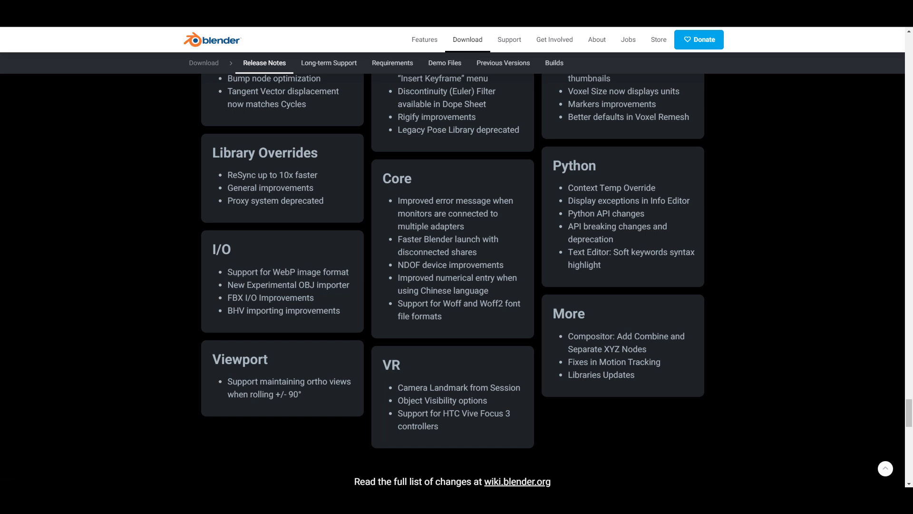
mouse_move(307, 393)
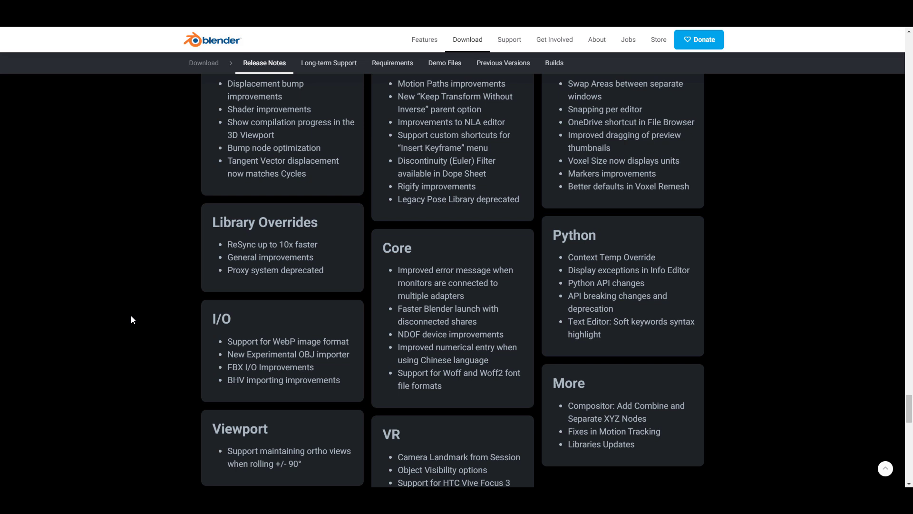
mouse_move(499, 431)
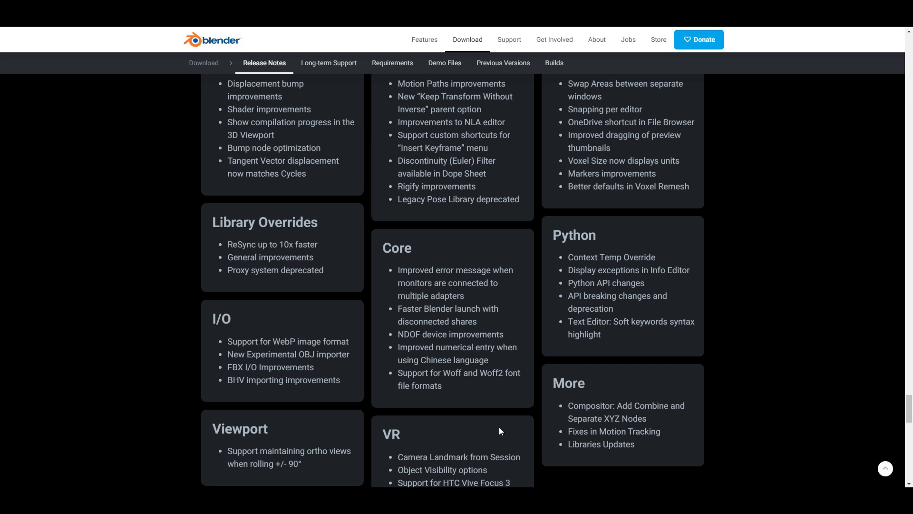
mouse_move(356, 362)
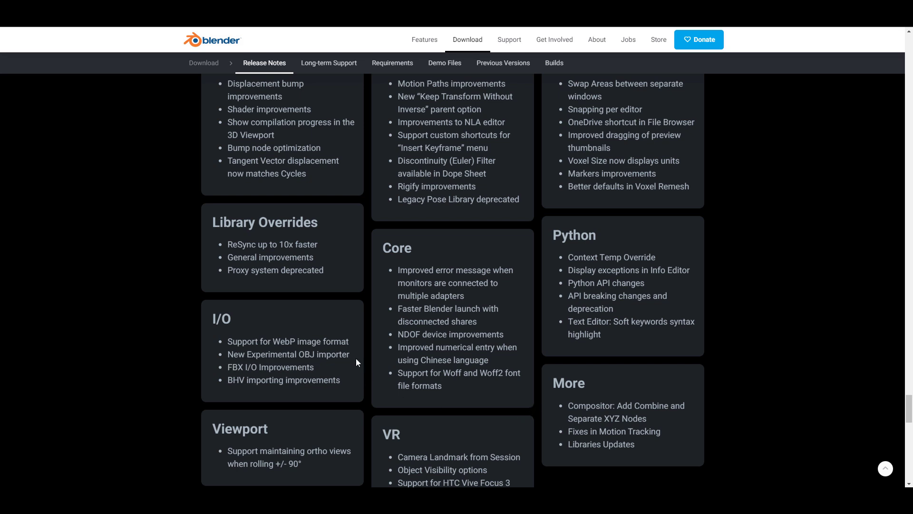
mouse_move(271, 368)
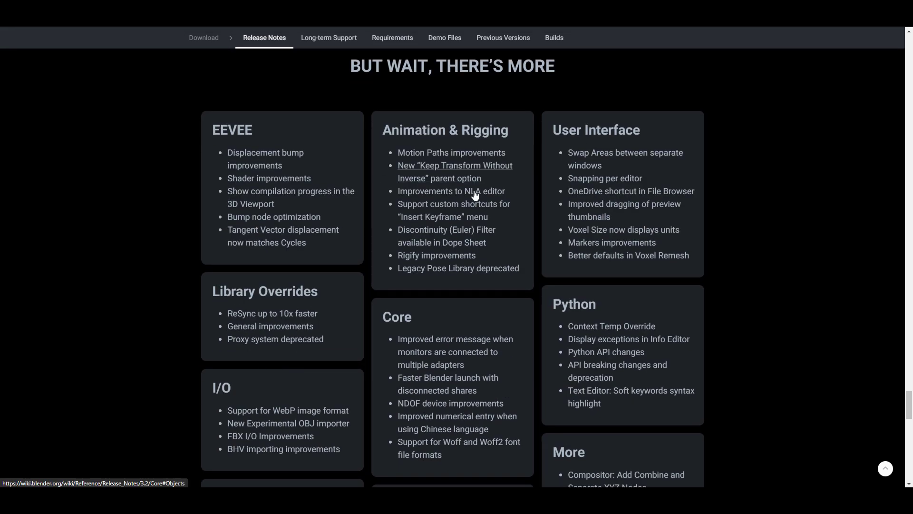
Step: Scroll the page back to the 'What's New in 5 Minutes' Blender 3.2 video embed
scroll(up, 3)
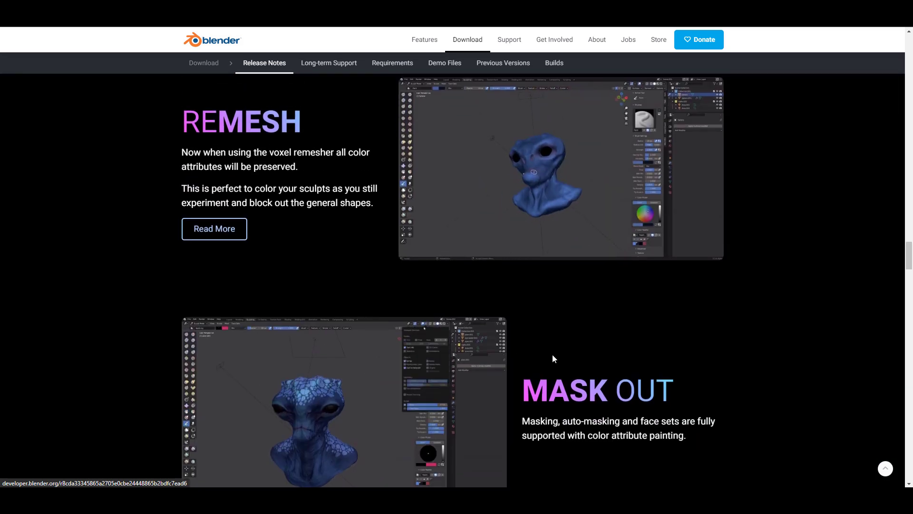
scroll(down, 3)
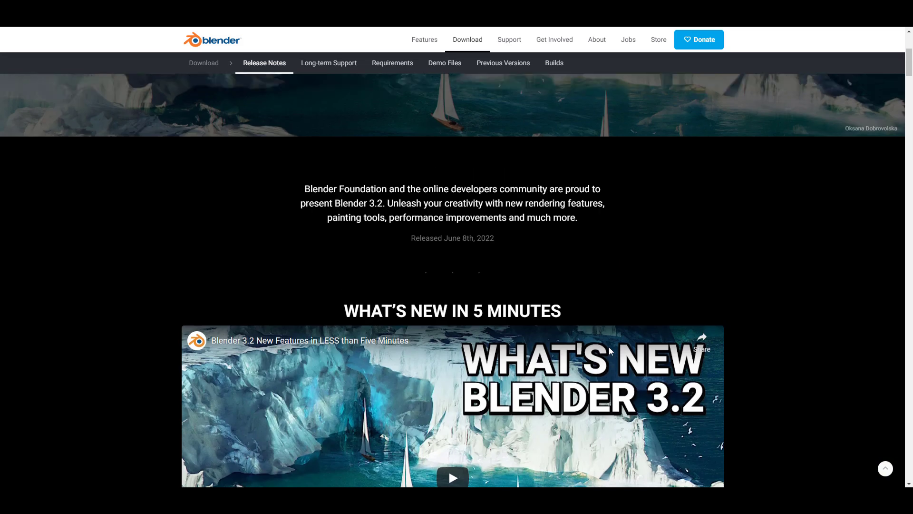
scroll(down, 3)
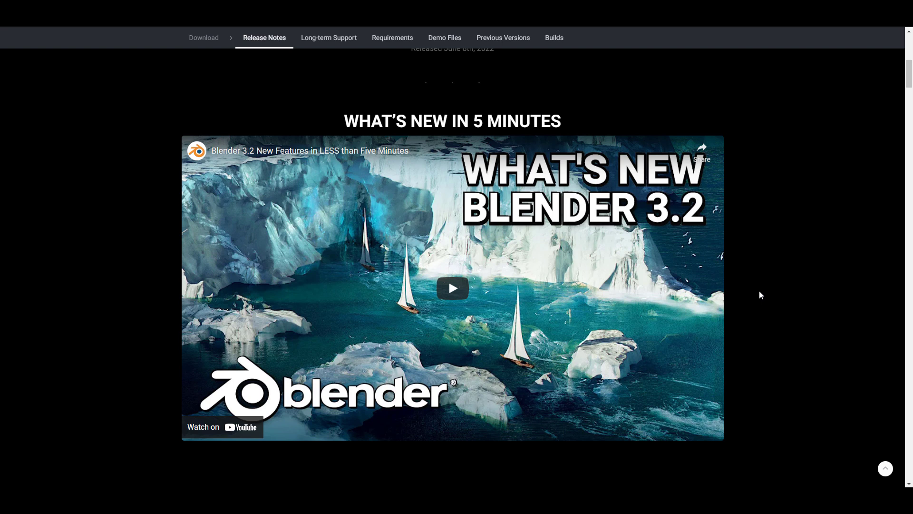
mouse_move(778, 268)
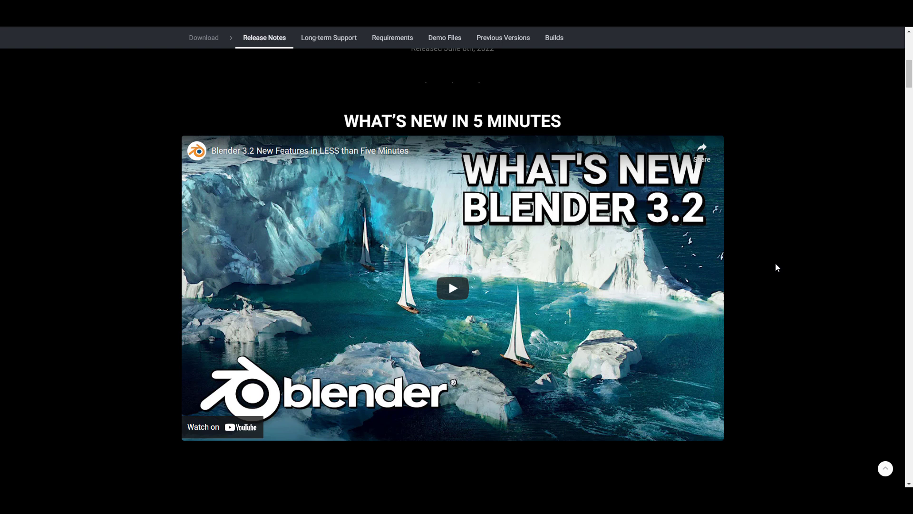
mouse_move(764, 255)
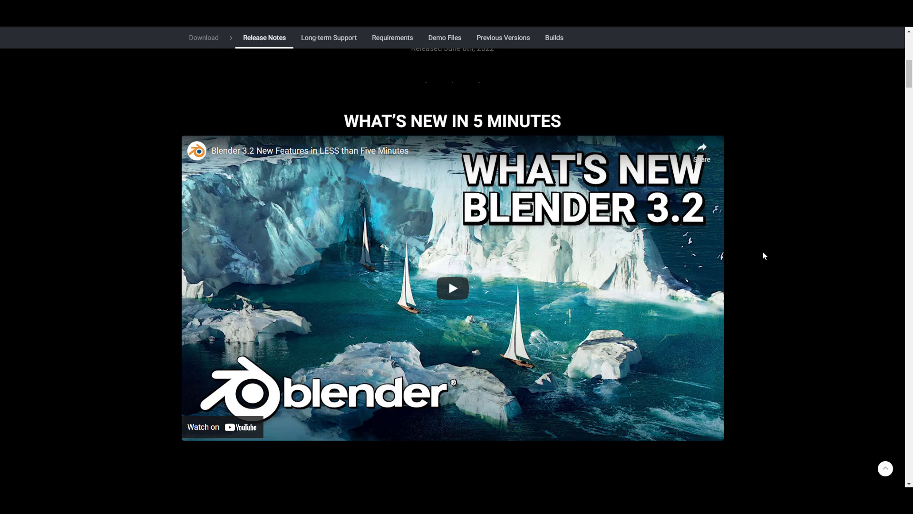